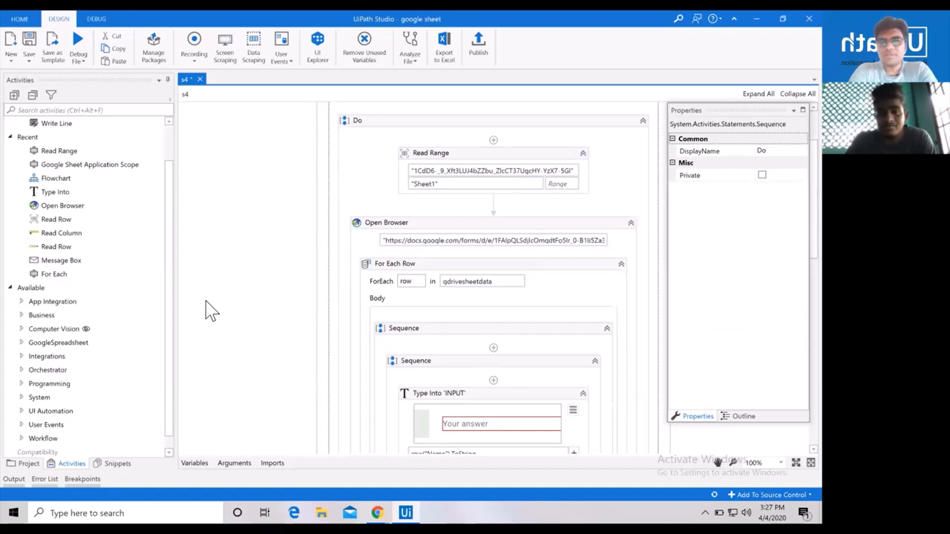
{"action": "mouse_move", "coordinate": [117, 67]}
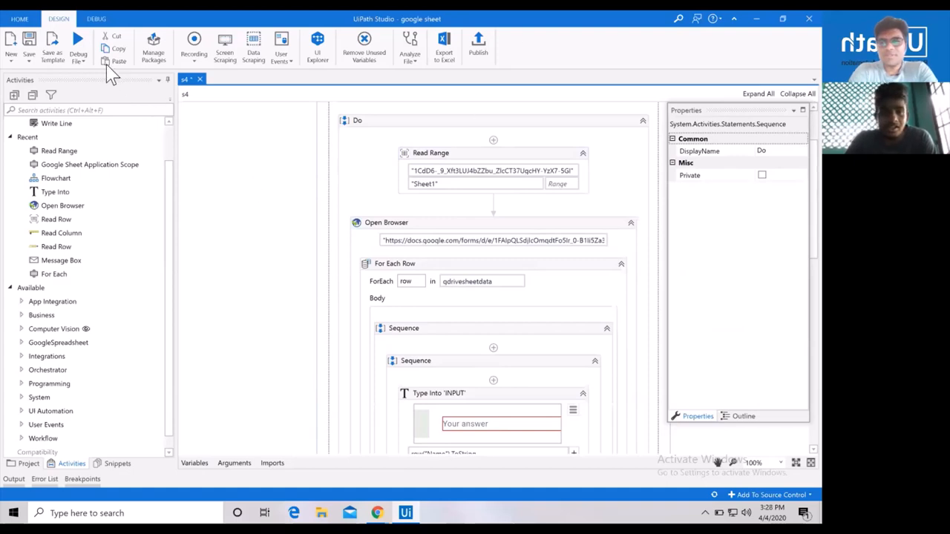
{"action": "mouse_move", "coordinate": [76, 51]}
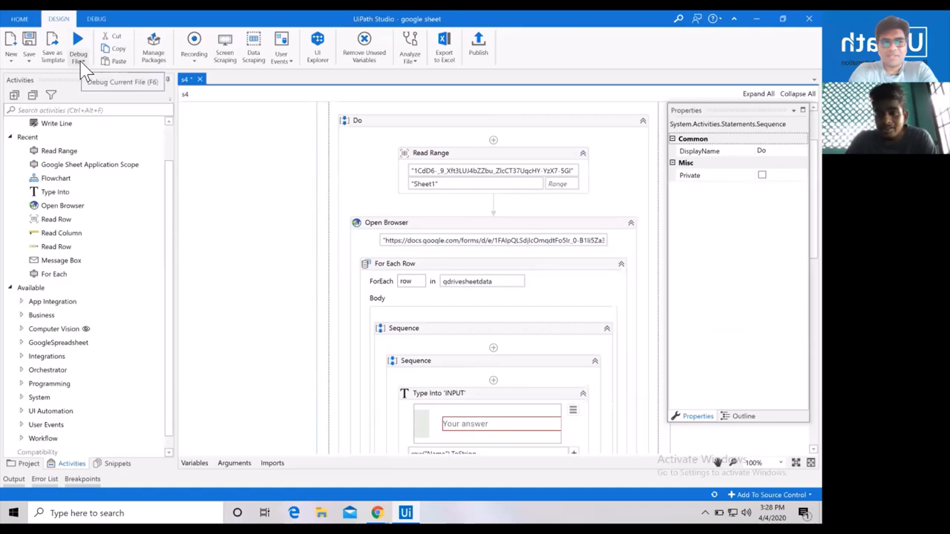
- Open the Debug File options, then show the six-contact contactformsample Google Sheet
{"action": "left_click", "coordinate": [77, 54]}
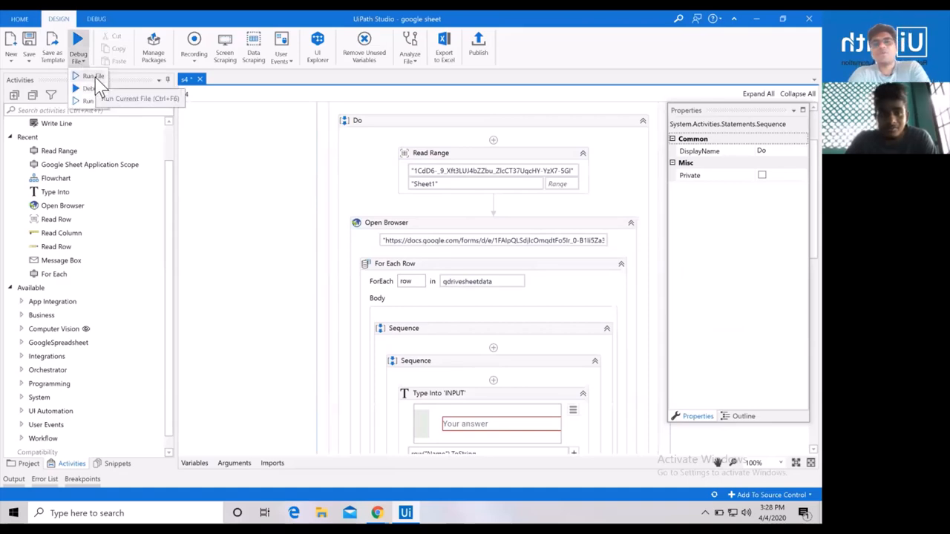
{"action": "mouse_move", "coordinate": [115, 84]}
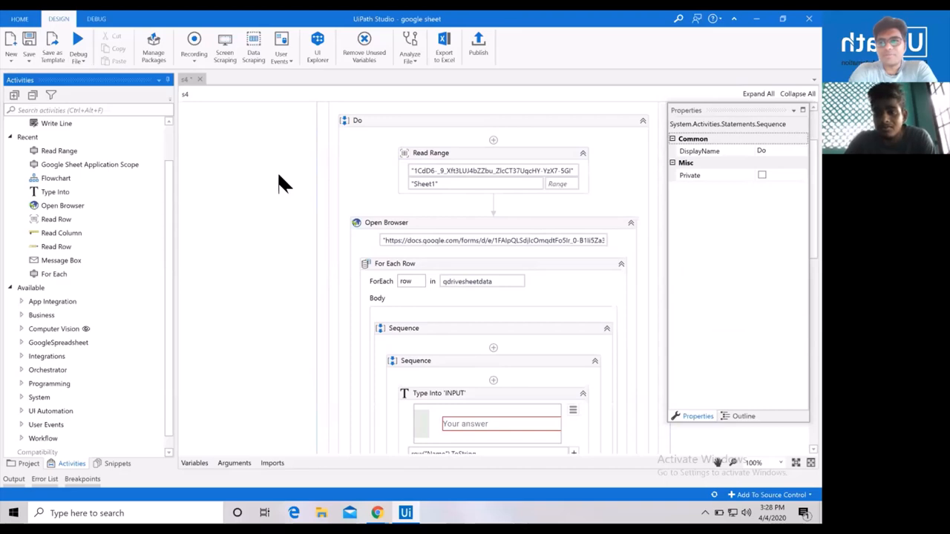
{"action": "mouse_move", "coordinate": [444, 216]}
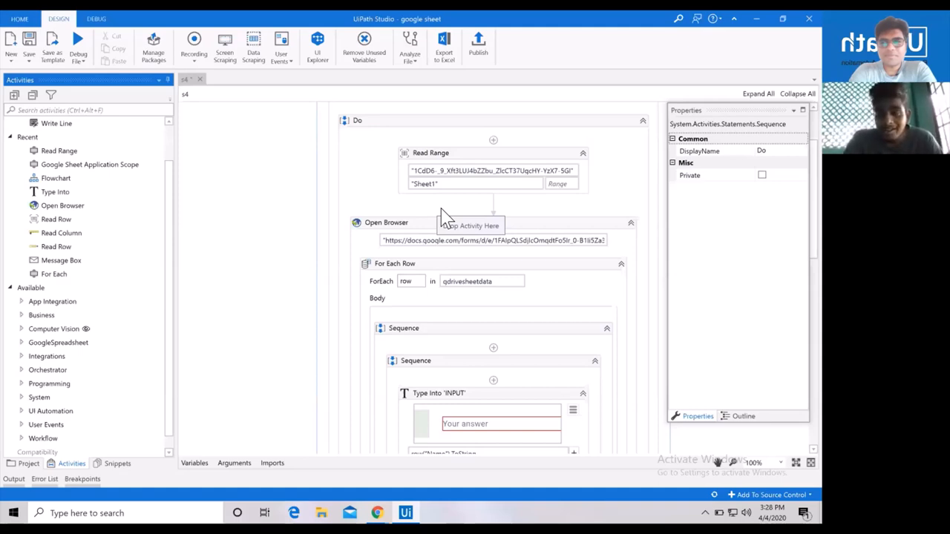
{"action": "left_click", "coordinate": [438, 392]}
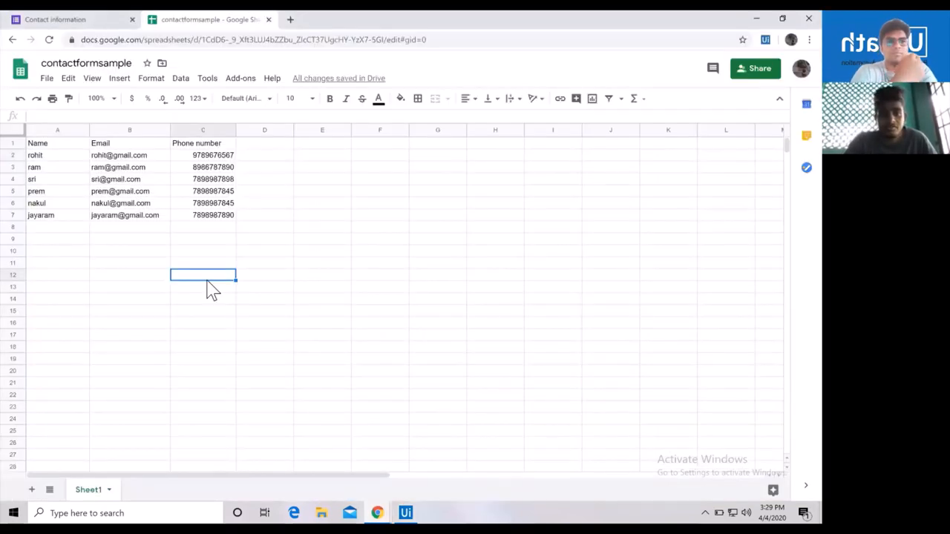
- Insert a Write Line after Read Range with text gdrivesheetdata.Rows.Count.ToString
{"action": "left_click", "coordinate": [404, 512]}
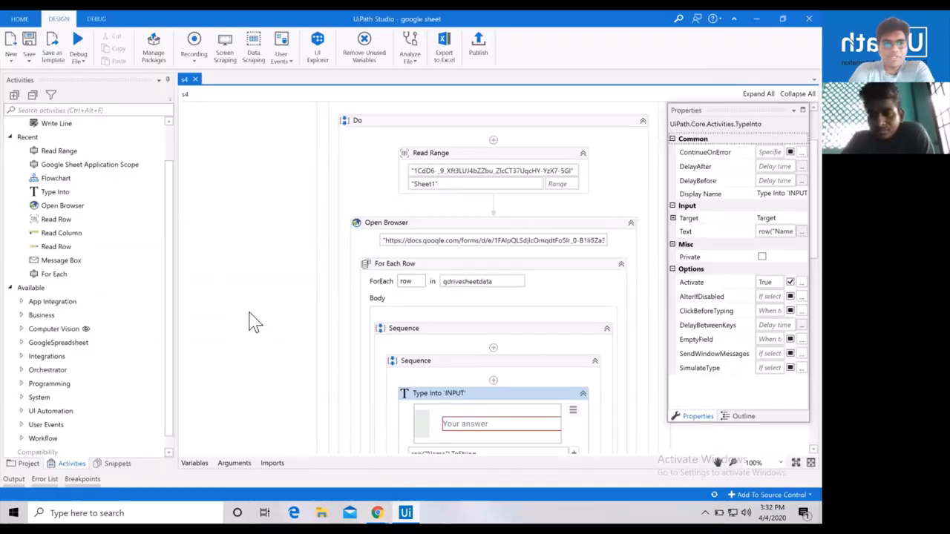
{"action": "mouse_move", "coordinate": [430, 224]}
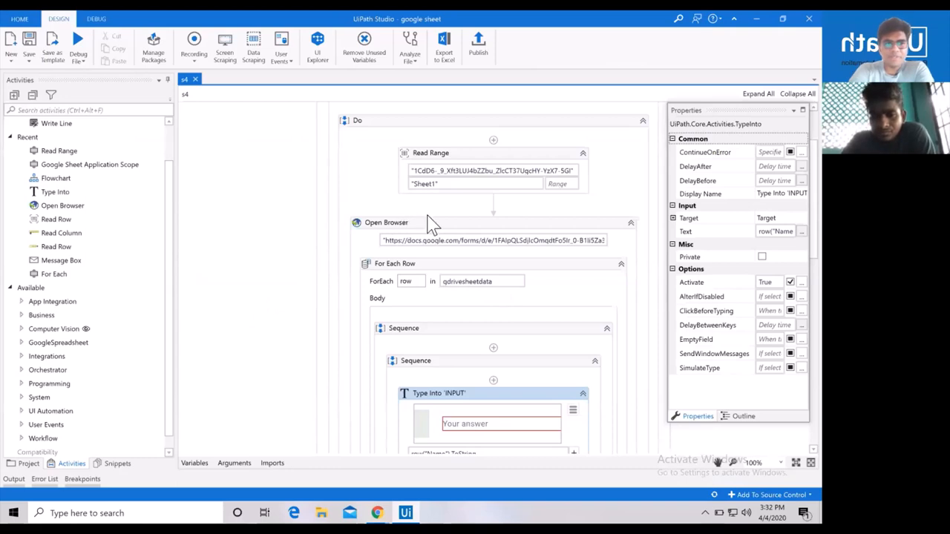
{"action": "type", "text": "write"}
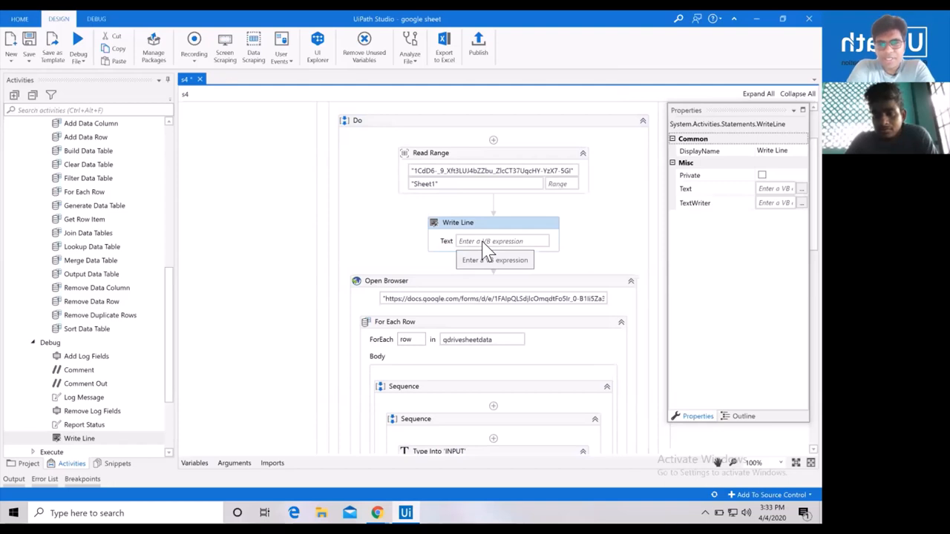
{"action": "mouse_move", "coordinate": [501, 248]}
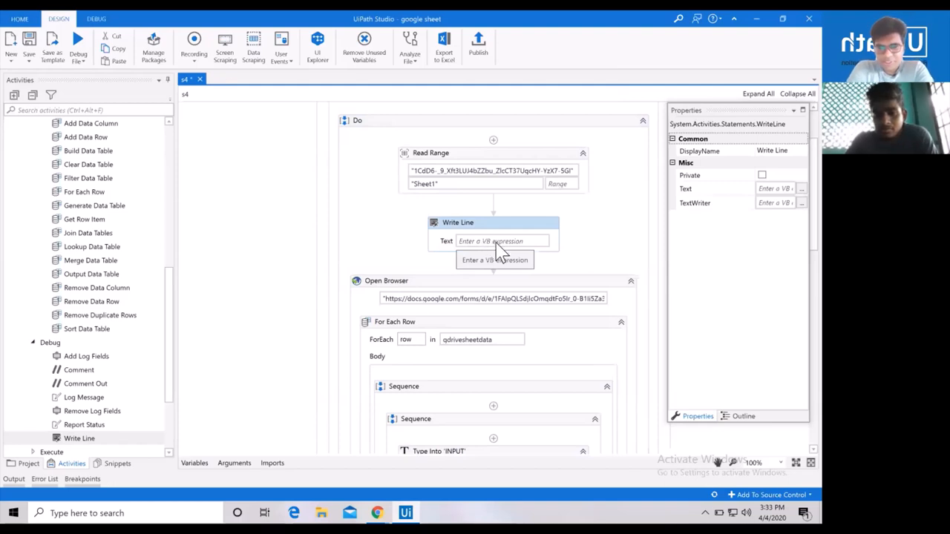
{"action": "left_click", "coordinate": [502, 241]}
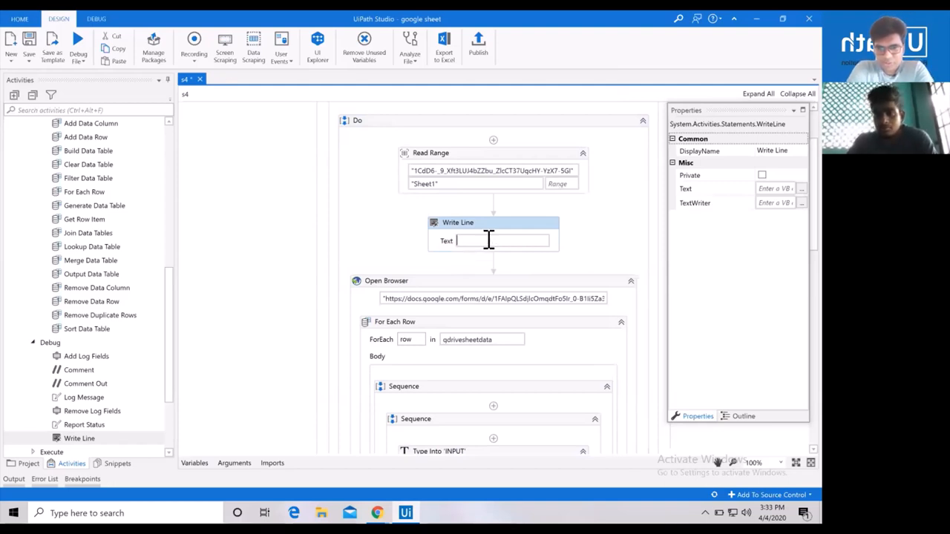
{"action": "type", "text": "gdrivesheetdata"}
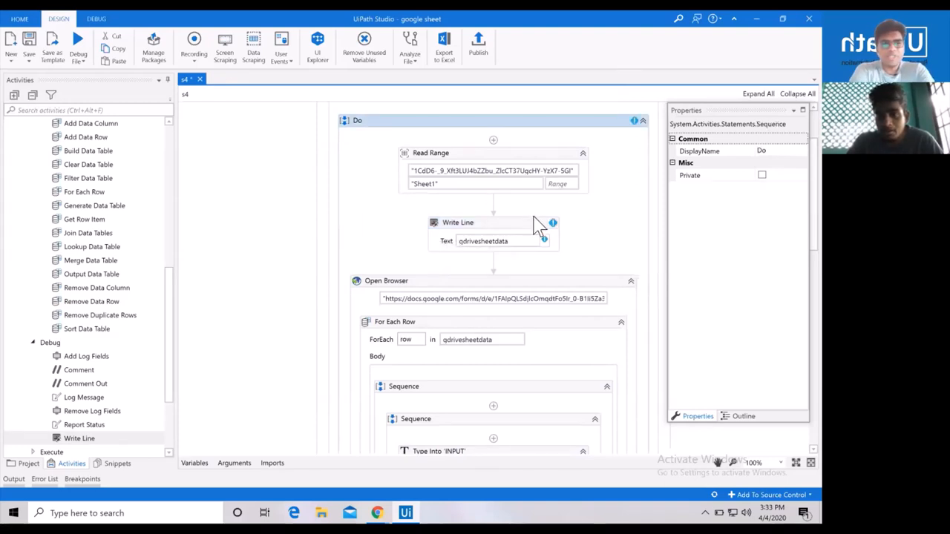
{"action": "left_click", "coordinate": [458, 221]}
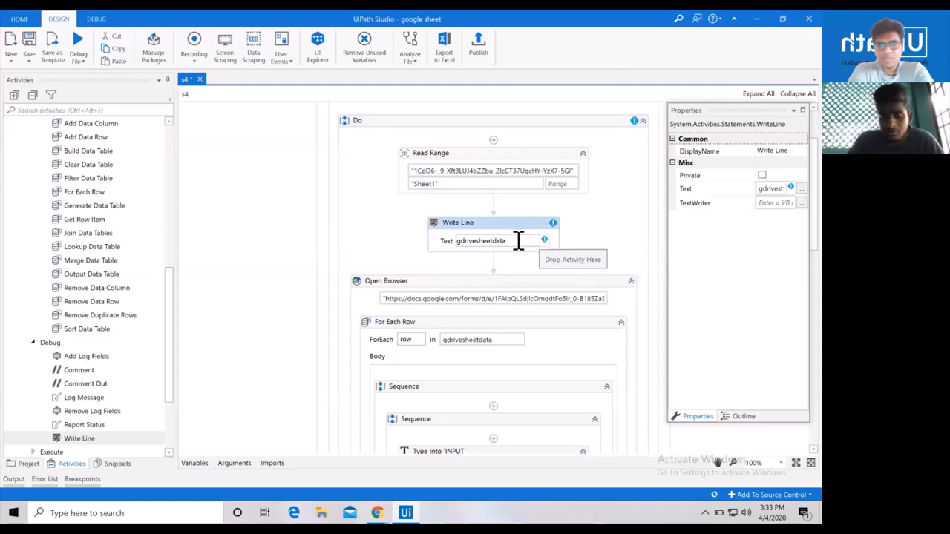
{"action": "type", "text": ".row"}
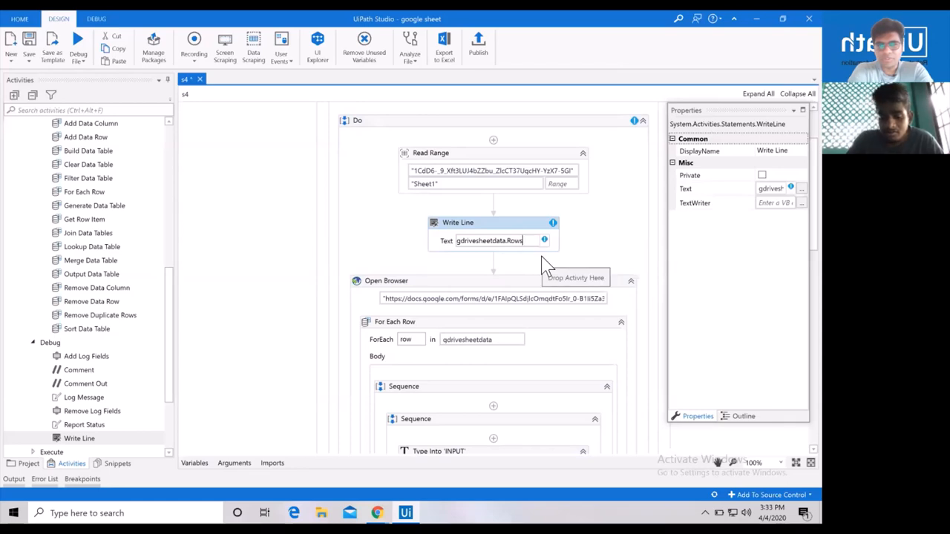
{"action": "type", "text": ".Count."}
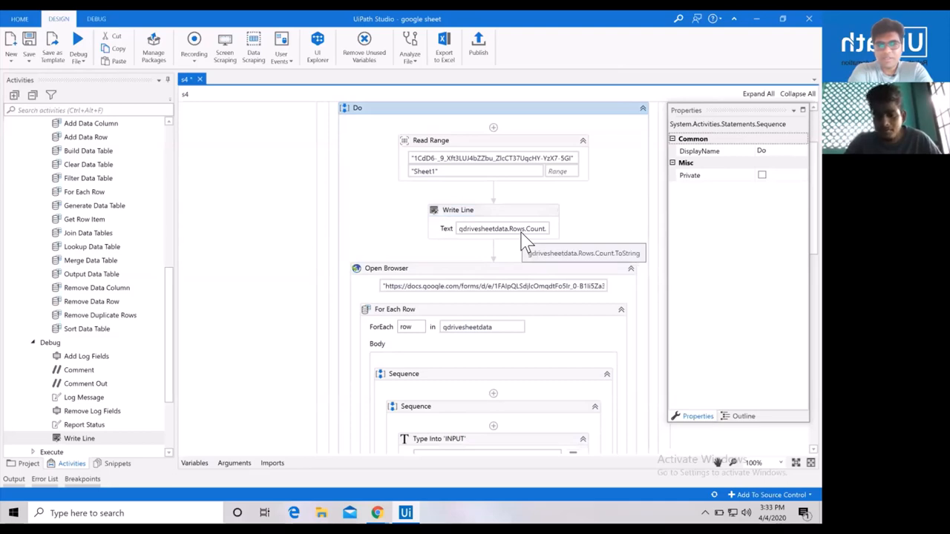
- Debug the file, step over Write Line to print 6, and inspect gdrivesheetdata in Locals
{"action": "left_click", "coordinate": [466, 209]}
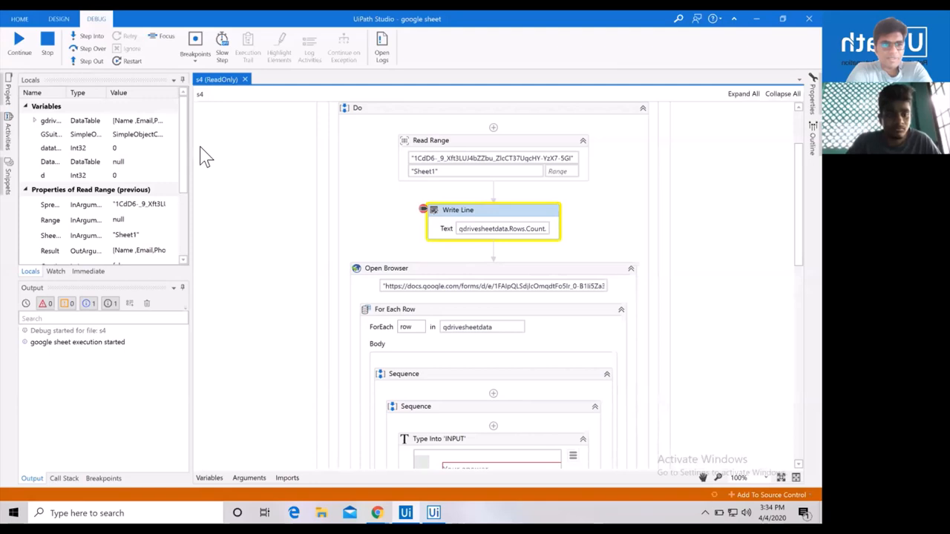
{"action": "mouse_move", "coordinate": [192, 151]}
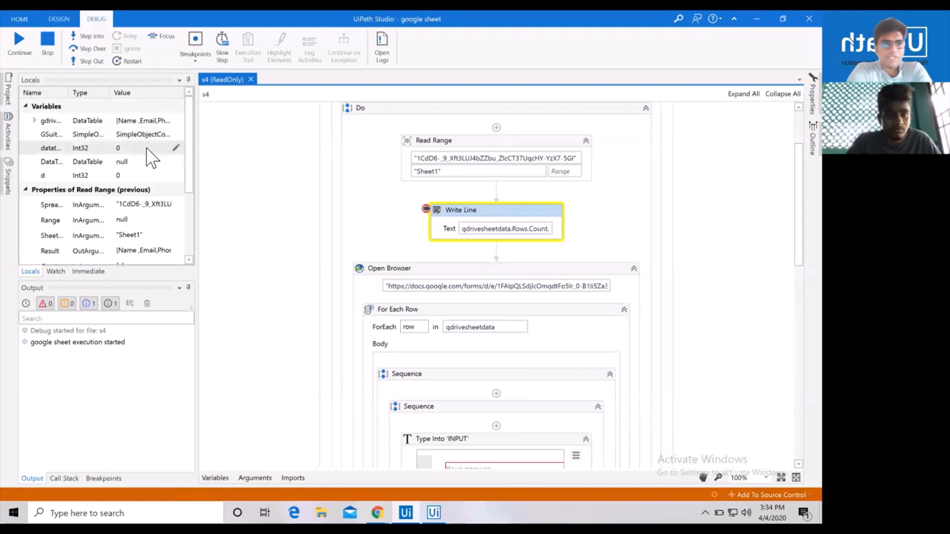
{"action": "mouse_move", "coordinate": [182, 169]}
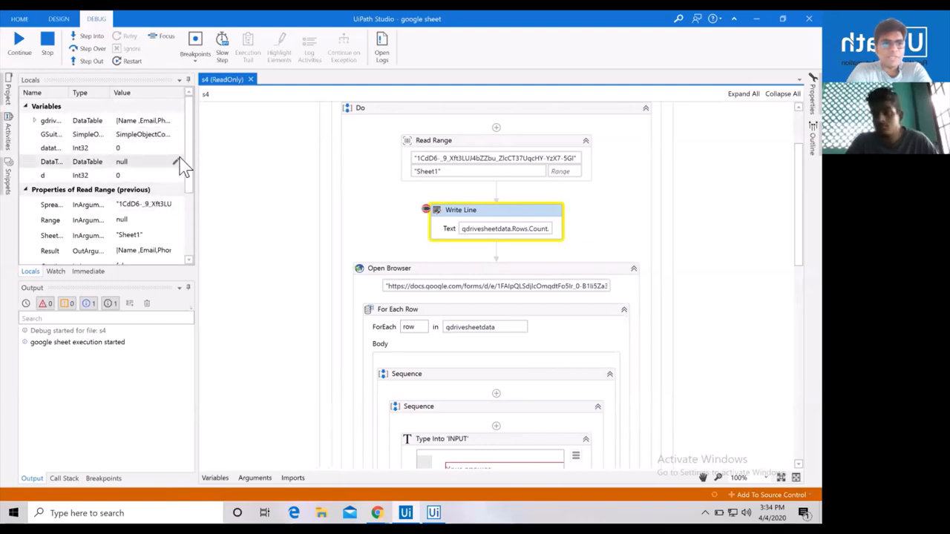
{"action": "left_click", "coordinate": [87, 37]}
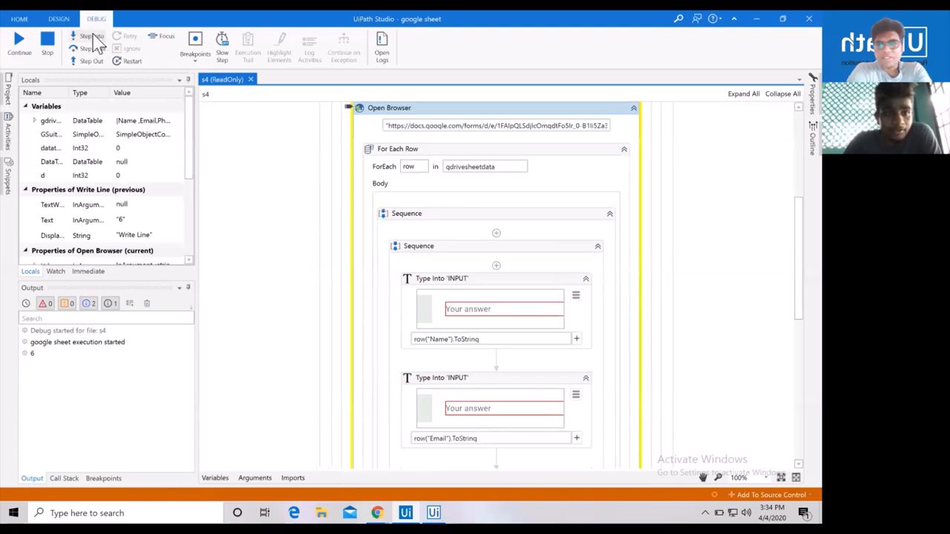
{"action": "left_click", "coordinate": [32, 121]}
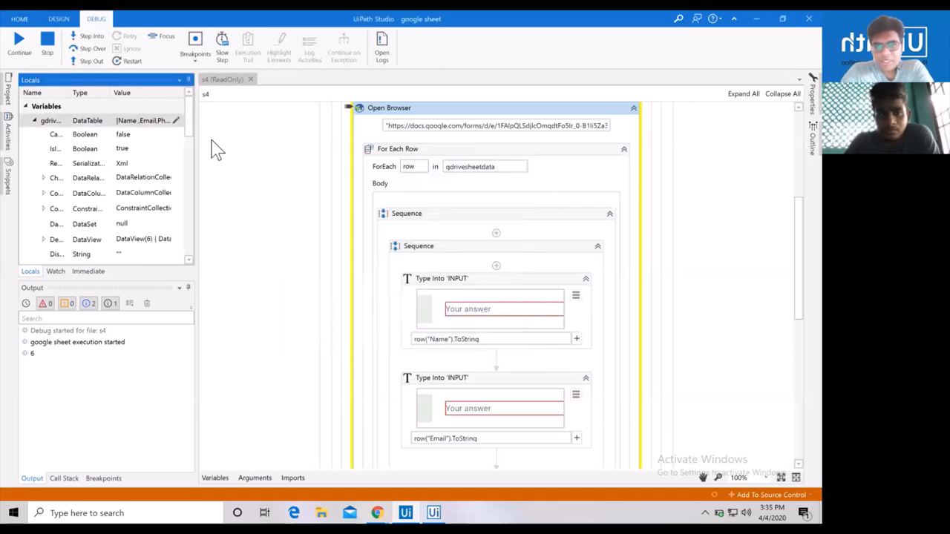
{"action": "mouse_move", "coordinate": [226, 167]}
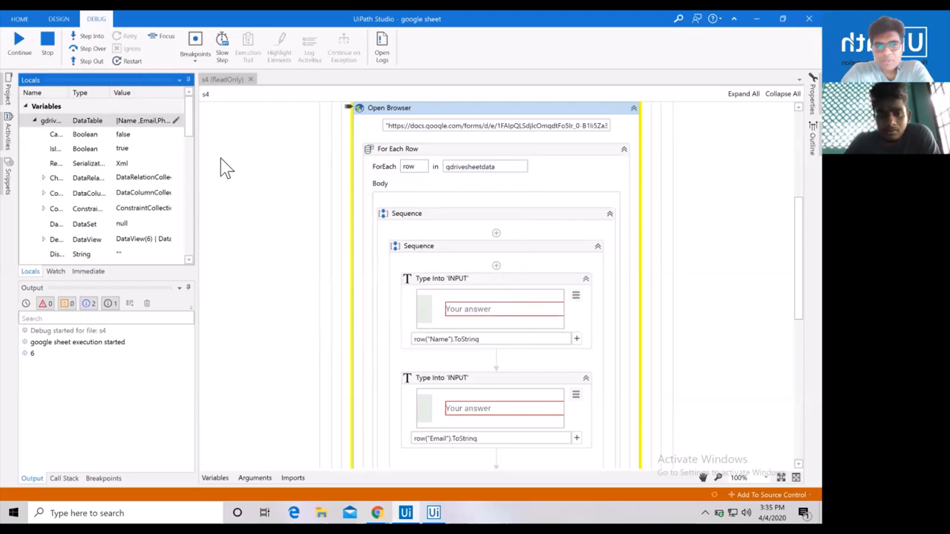
{"action": "mouse_move", "coordinate": [191, 136]}
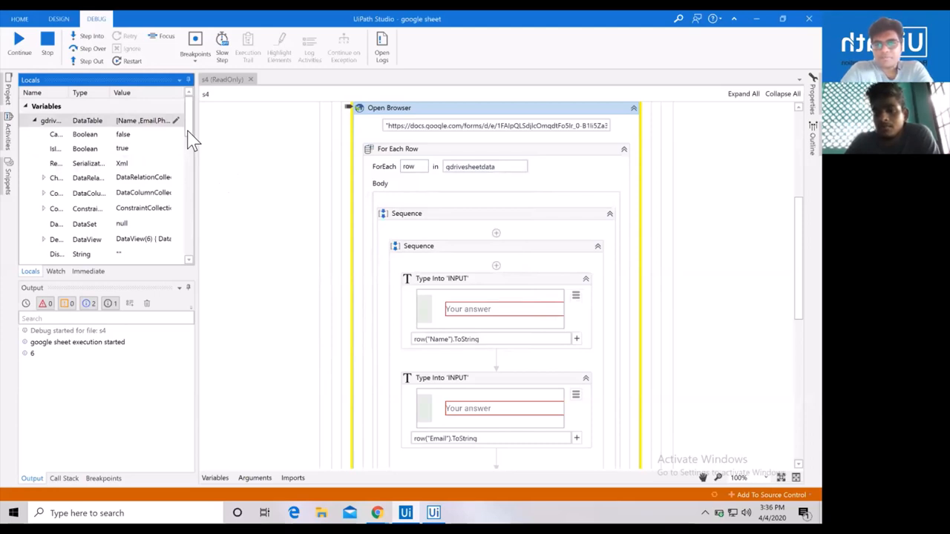
{"action": "mouse_move", "coordinate": [211, 191]}
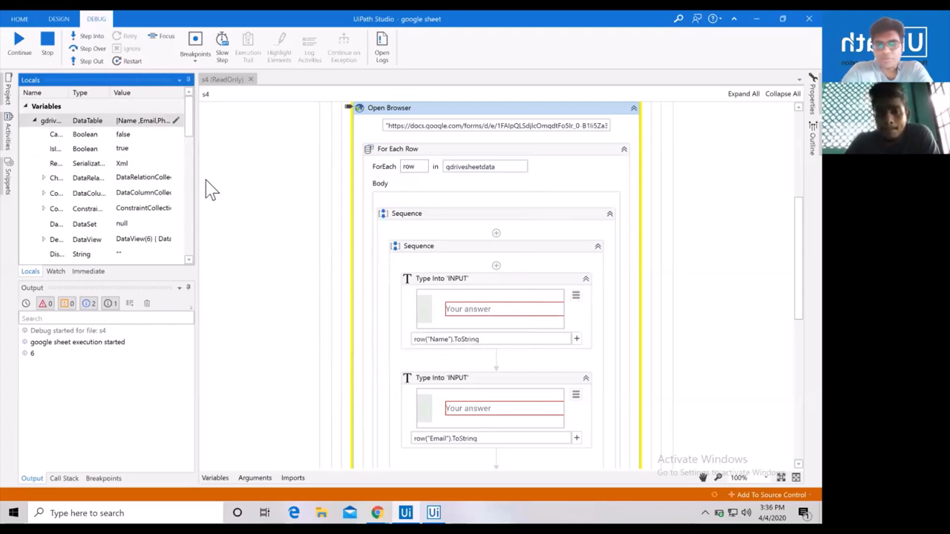
- Stop debugging, move Open Browser into the For Each Row body, and view the spreadsheet
{"action": "left_click", "coordinate": [54, 18]}
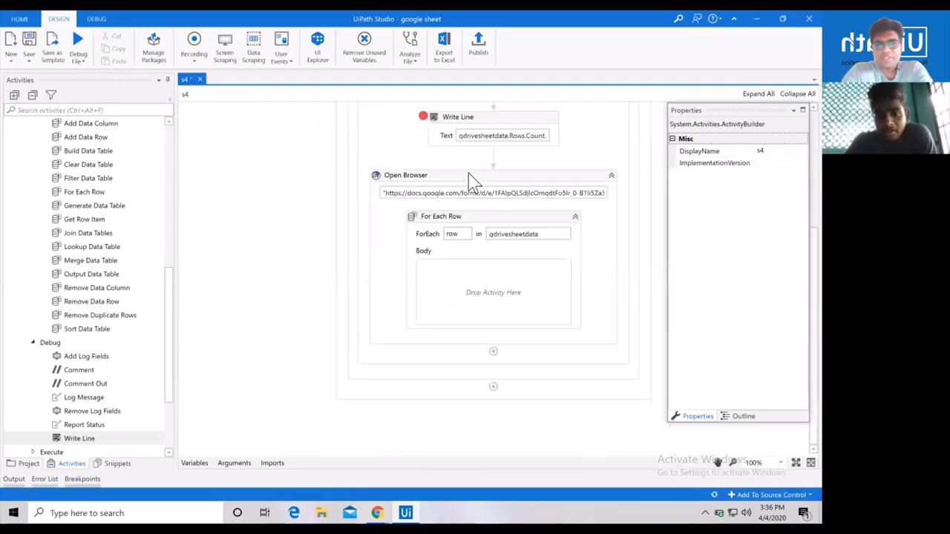
{"action": "mouse_move", "coordinate": [286, 281]}
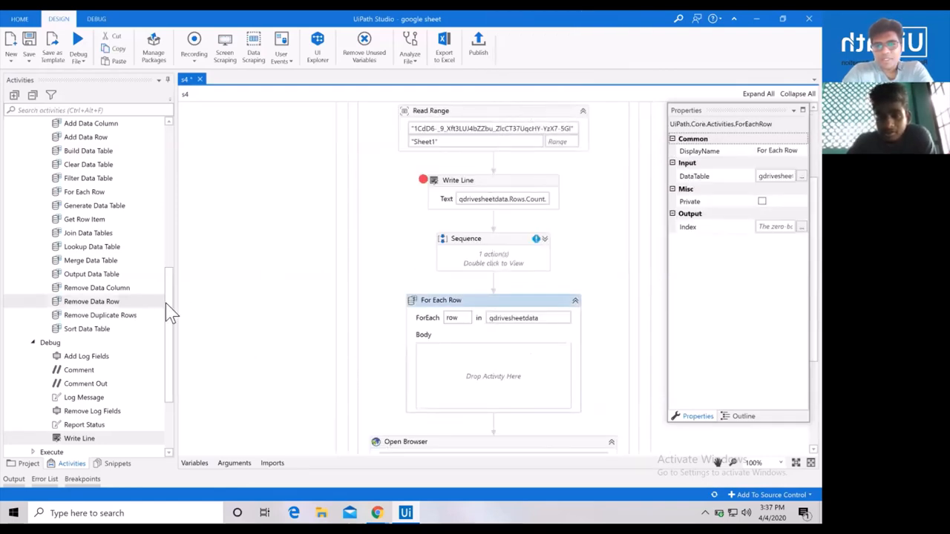
{"action": "left_click", "coordinate": [269, 298]}
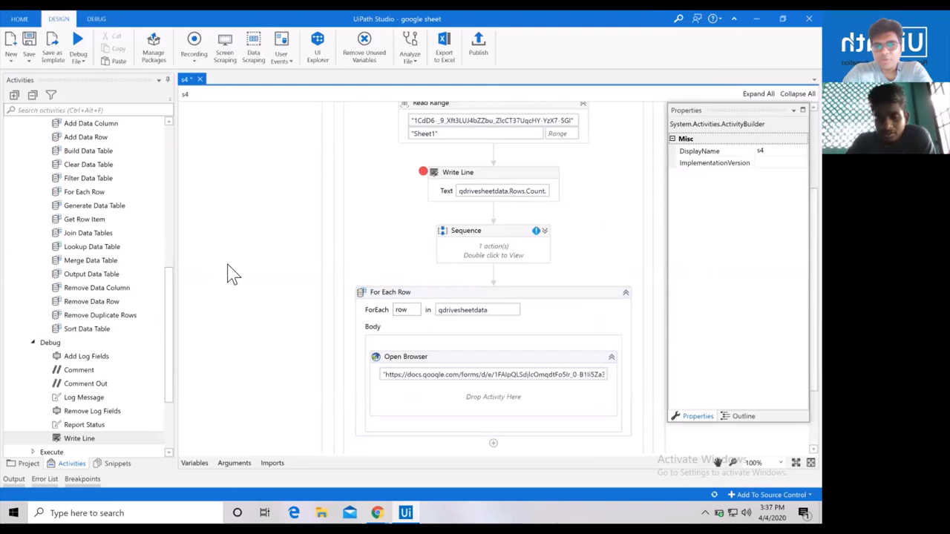
{"action": "left_click", "coordinate": [492, 397]}
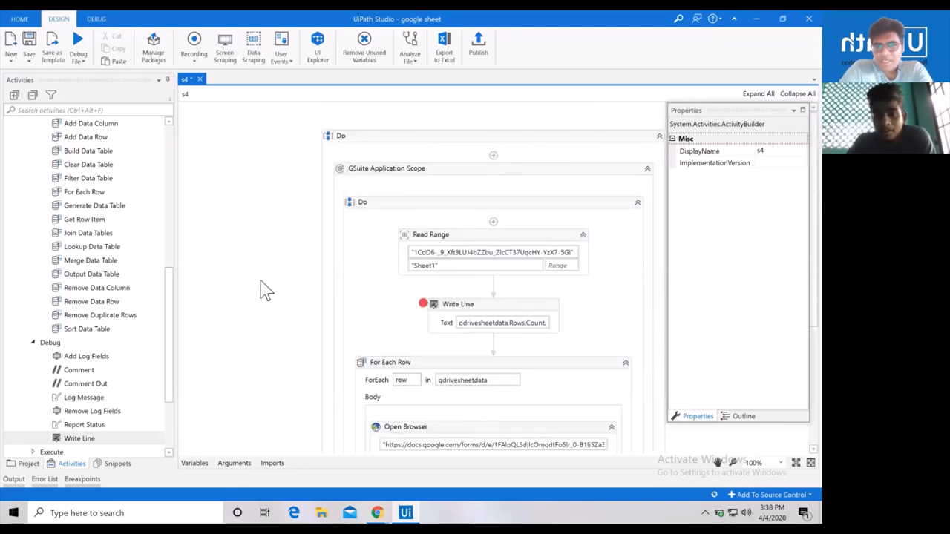
{"action": "scroll", "scroll_direction": "down", "scroll_amount": 3}
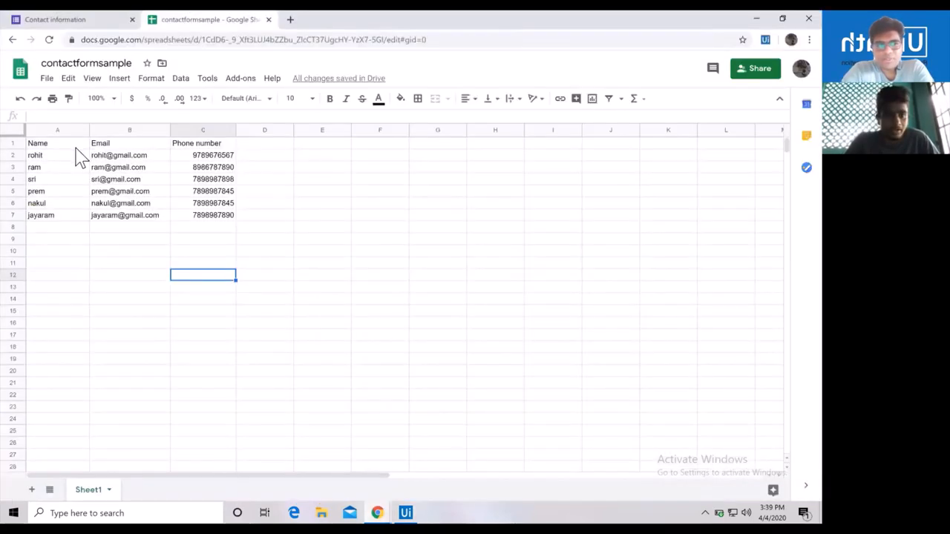
- Select the Name header cell, then switch to the UiPath Forum browser window
{"action": "left_click", "coordinate": [57, 142]}
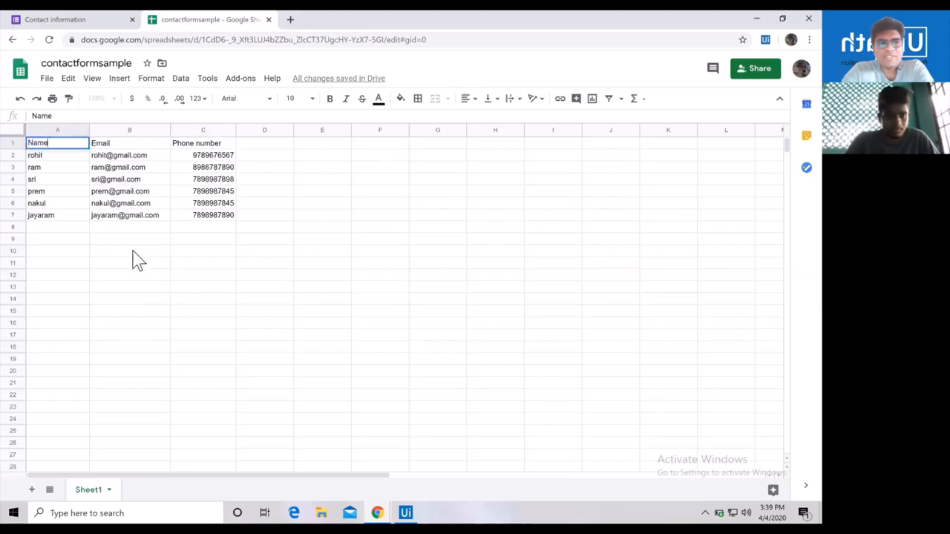
{"action": "left_click", "coordinate": [405, 512]}
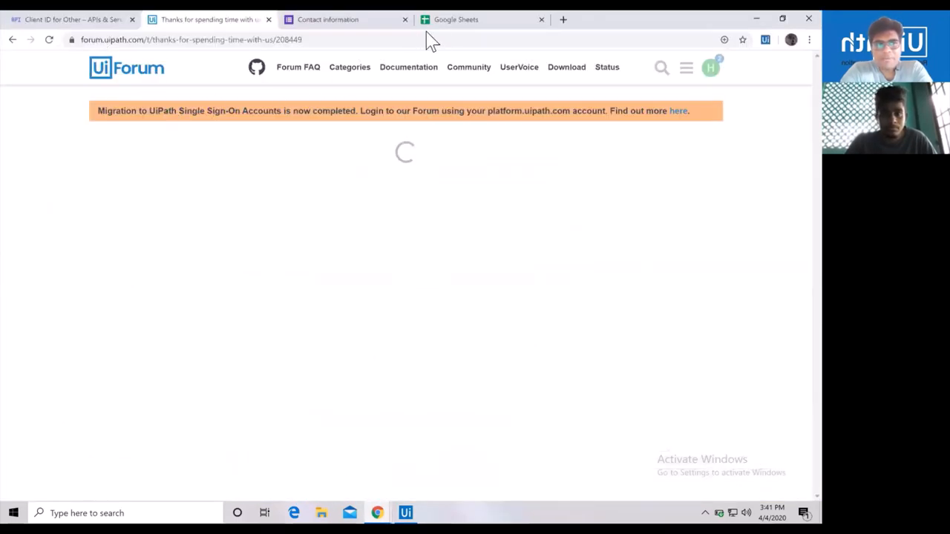
{"action": "left_click", "coordinate": [350, 67]}
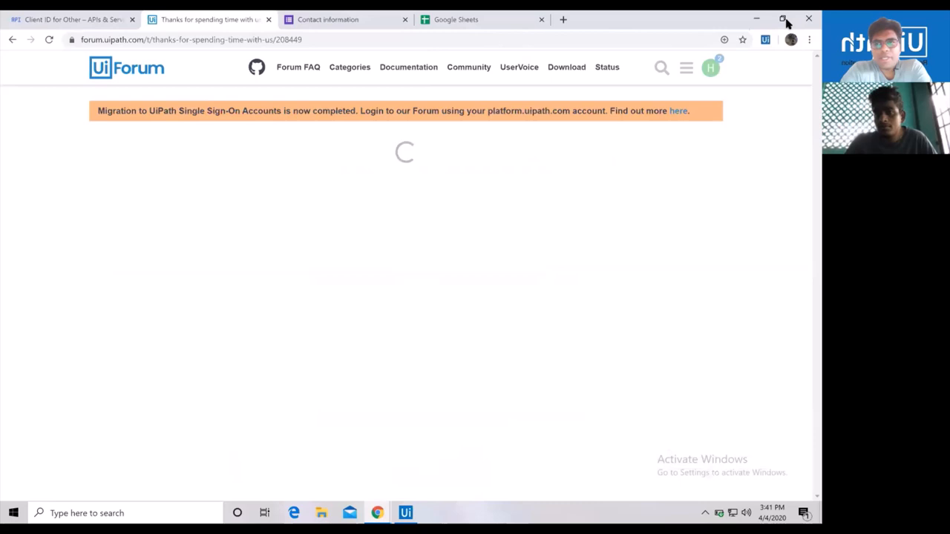
{"action": "mouse_move", "coordinate": [564, 20]}
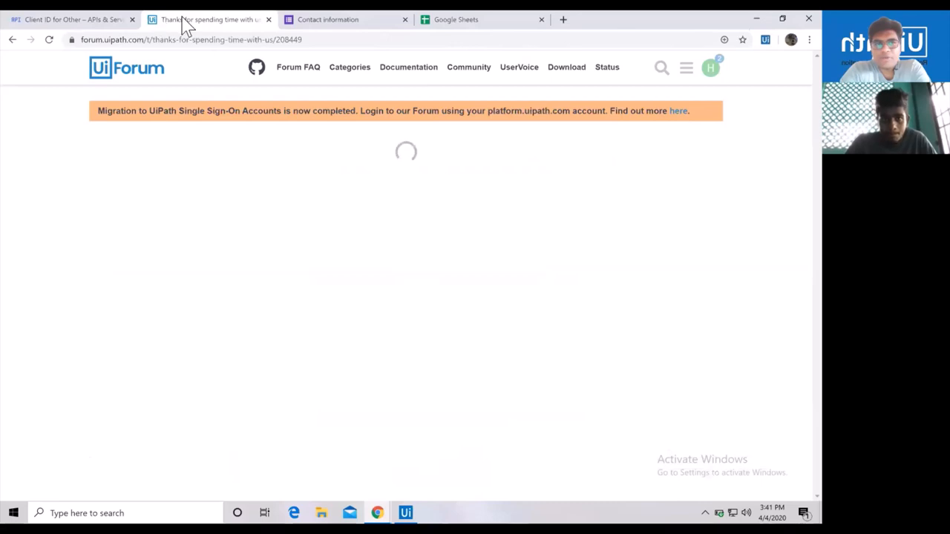
{"action": "left_click", "coordinate": [455, 19]}
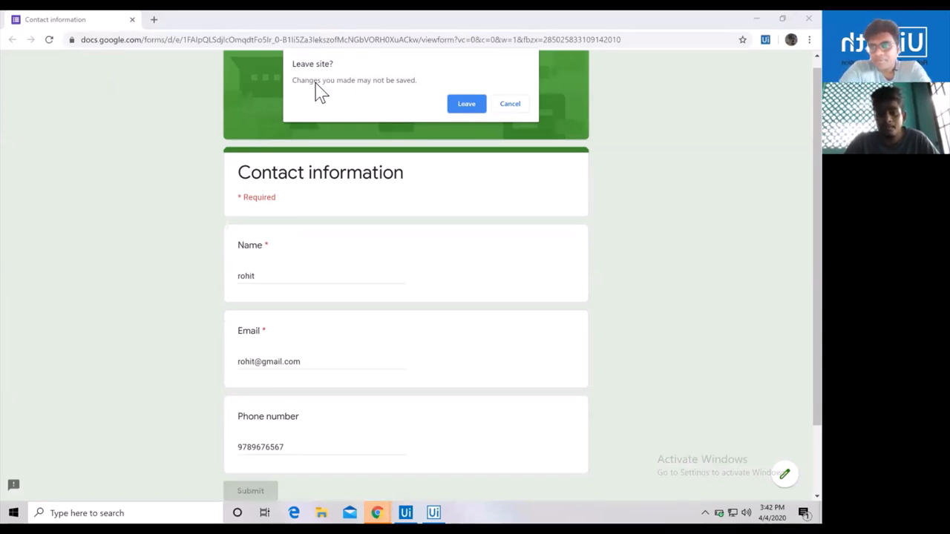
{"action": "mouse_move", "coordinate": [376, 512]}
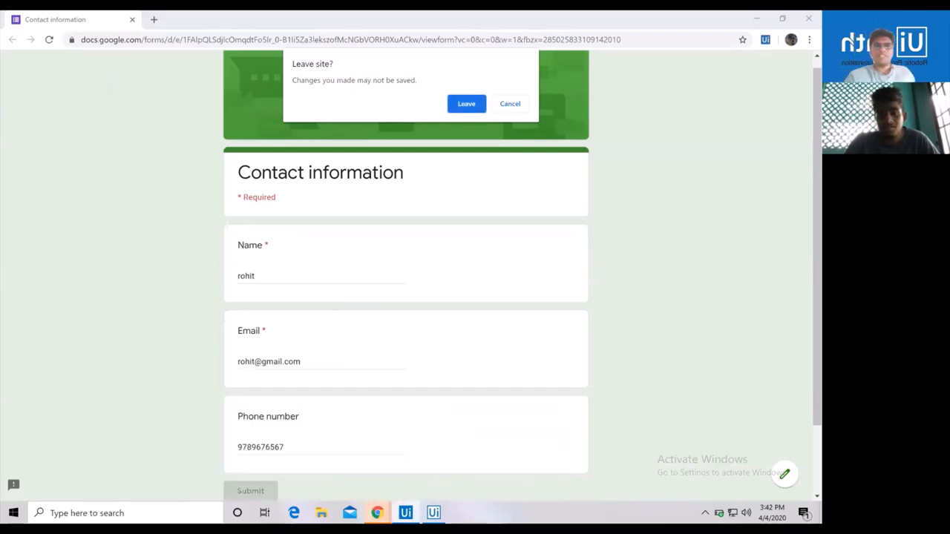
{"action": "mouse_move", "coordinate": [250, 166]}
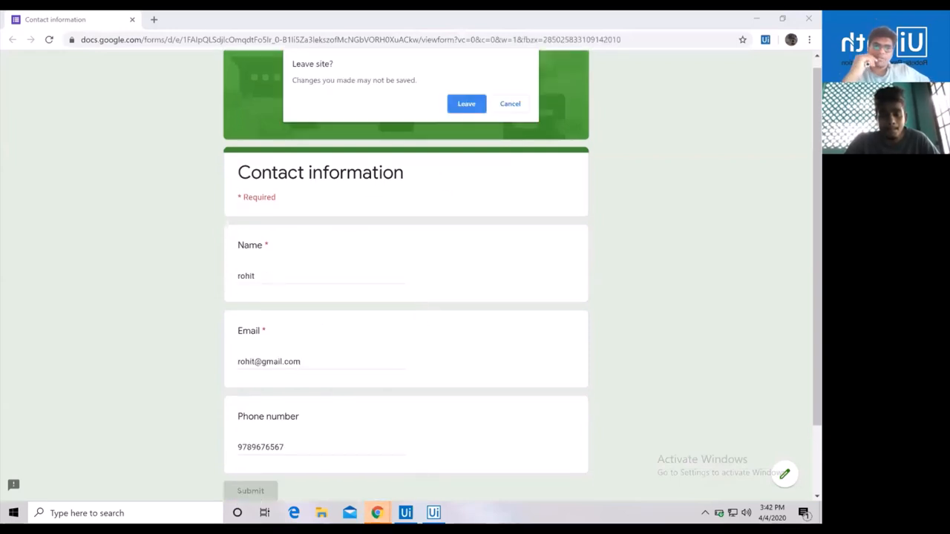
- Cancel the 'Leave site?' prompt to keep rohit's filled contact form
{"action": "left_click", "coordinate": [509, 103]}
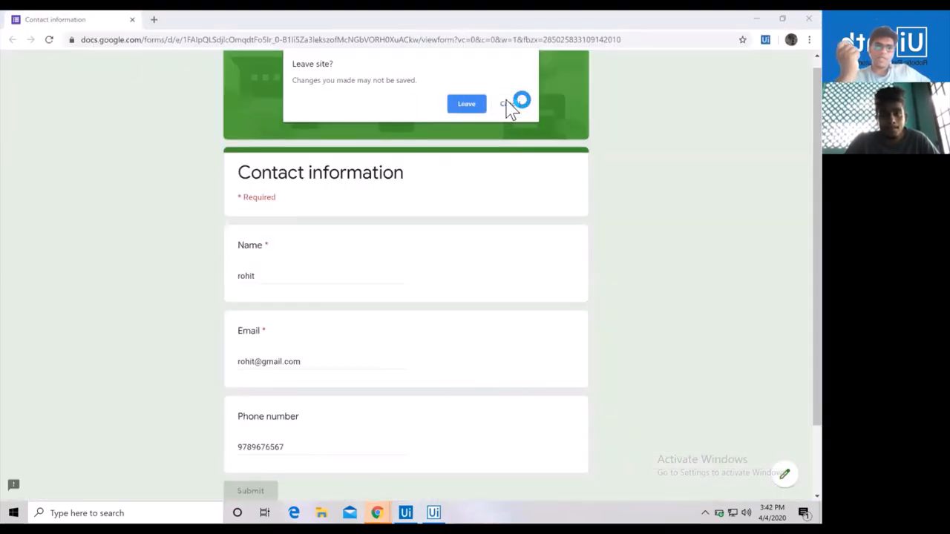
- Back in UiPath Studio, review the Click 'SPAN' and Close Tab activities and rerun Debug File
{"action": "left_click", "coordinate": [466, 103]}
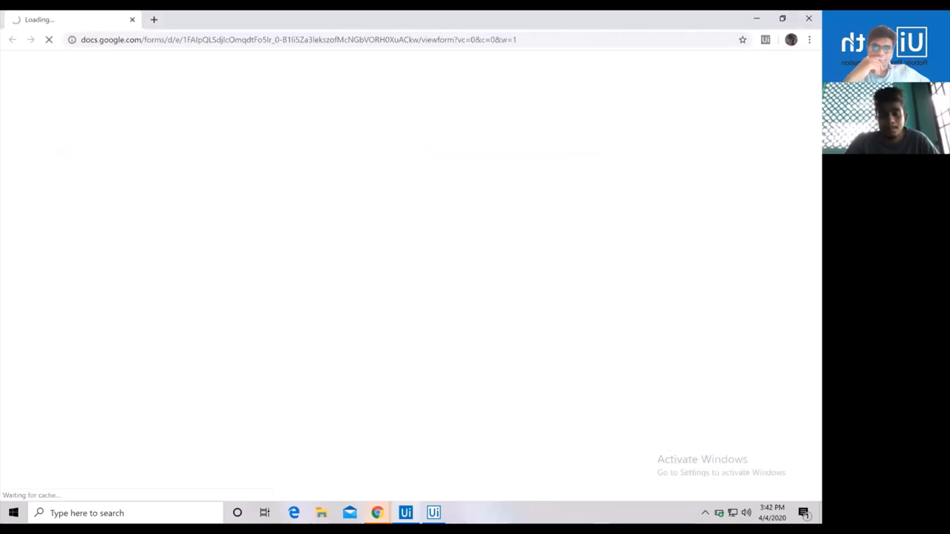
{"action": "left_click", "coordinate": [432, 512]}
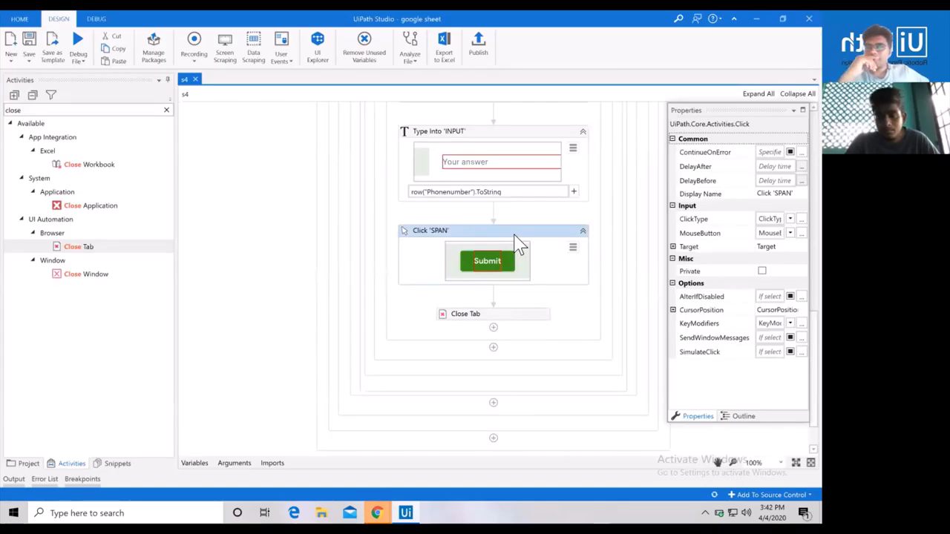
{"action": "mouse_move", "coordinate": [505, 238]}
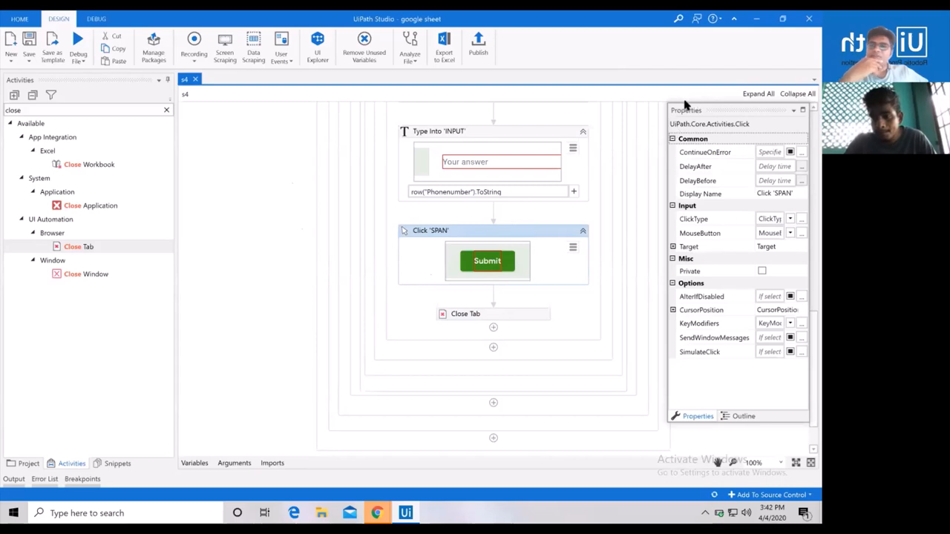
{"action": "left_click", "coordinate": [772, 165]}
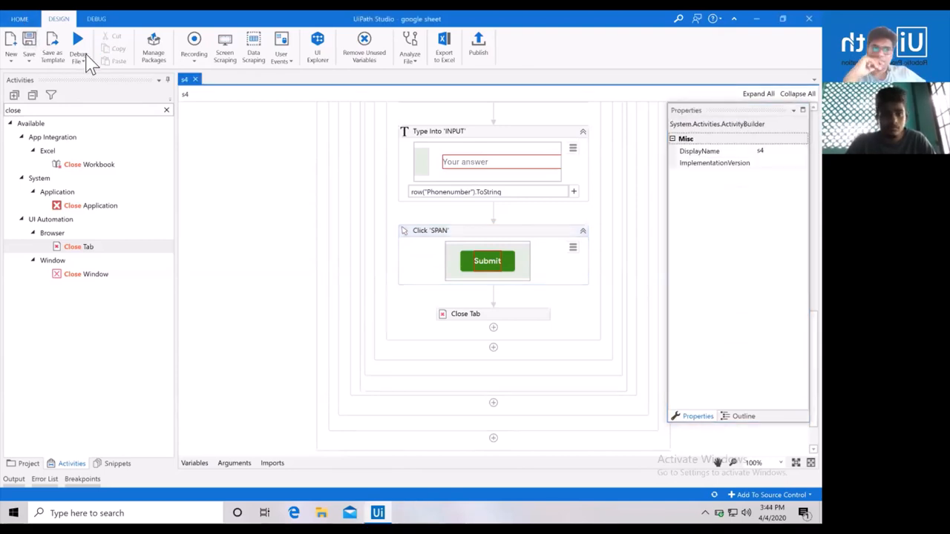
{"action": "left_click", "coordinate": [78, 37]}
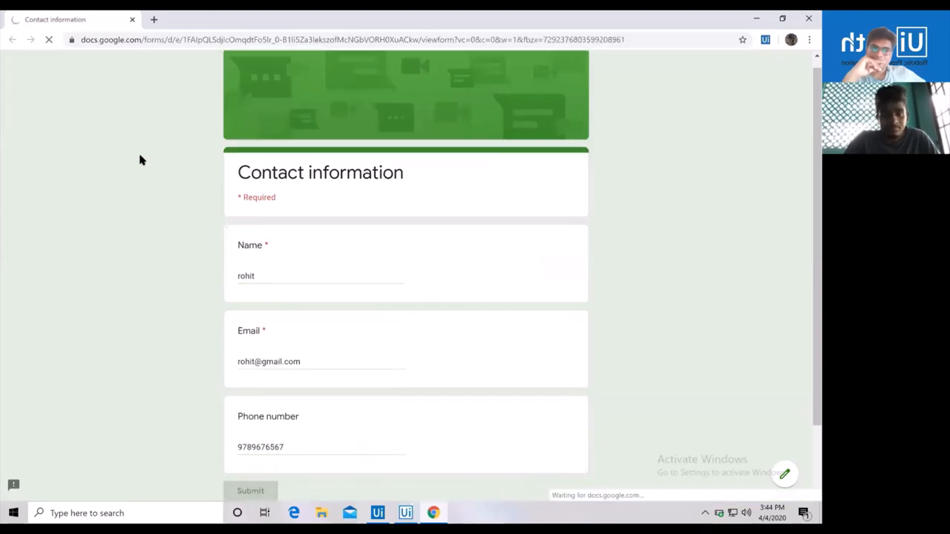
- Fill and submit the form for rohit, ram and sri, then return to UiPath Studio
{"action": "left_click", "coordinate": [250, 491]}
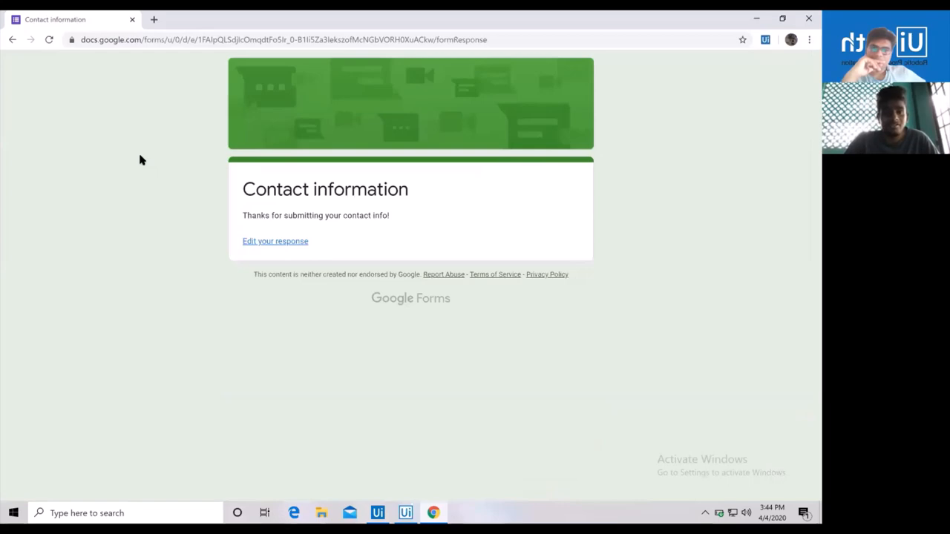
{"action": "left_click", "coordinate": [275, 241]}
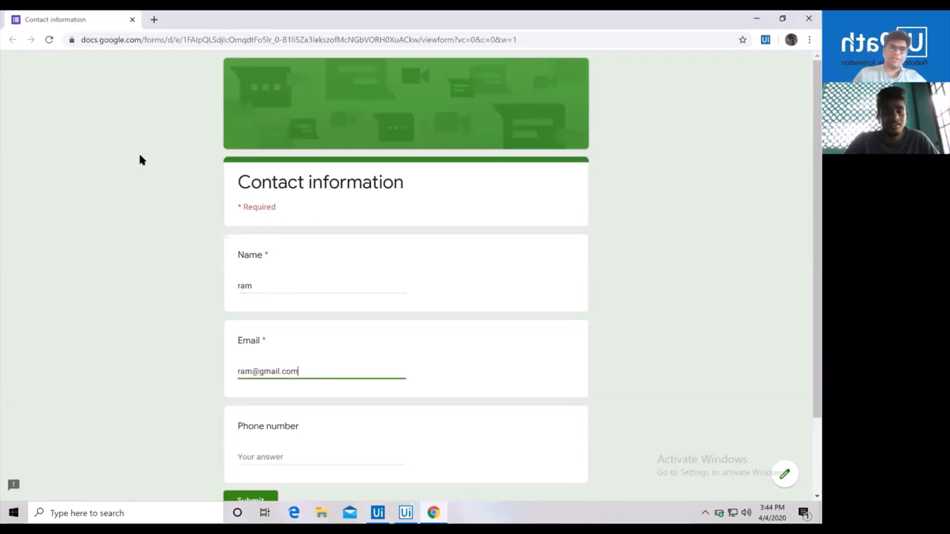
{"action": "left_click", "coordinate": [251, 496]}
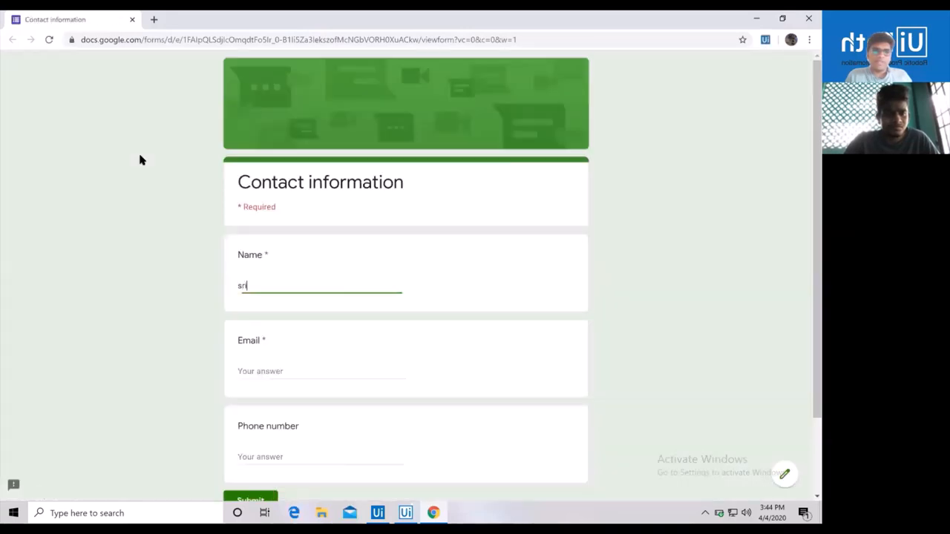
{"action": "type", "text": "78"}
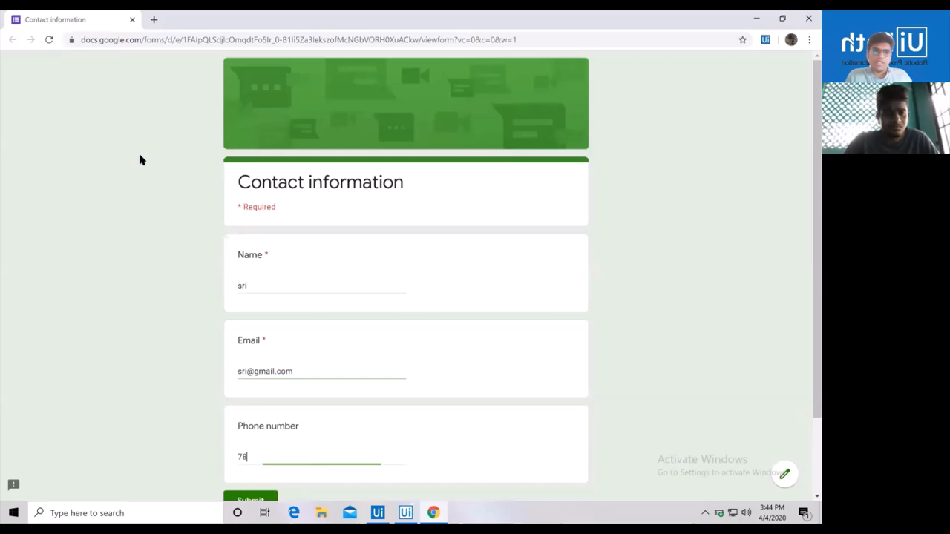
{"action": "left_click", "coordinate": [250, 499]}
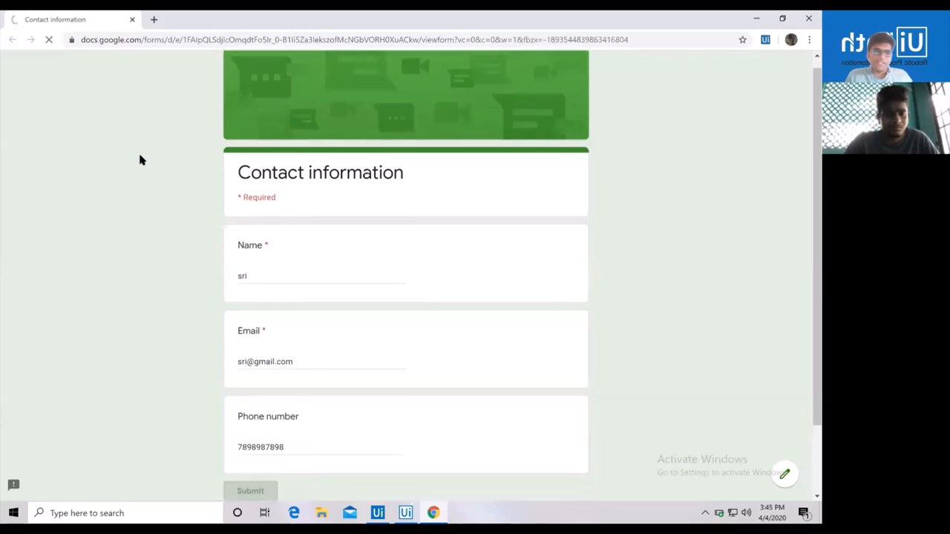
{"action": "left_click", "coordinate": [251, 490]}
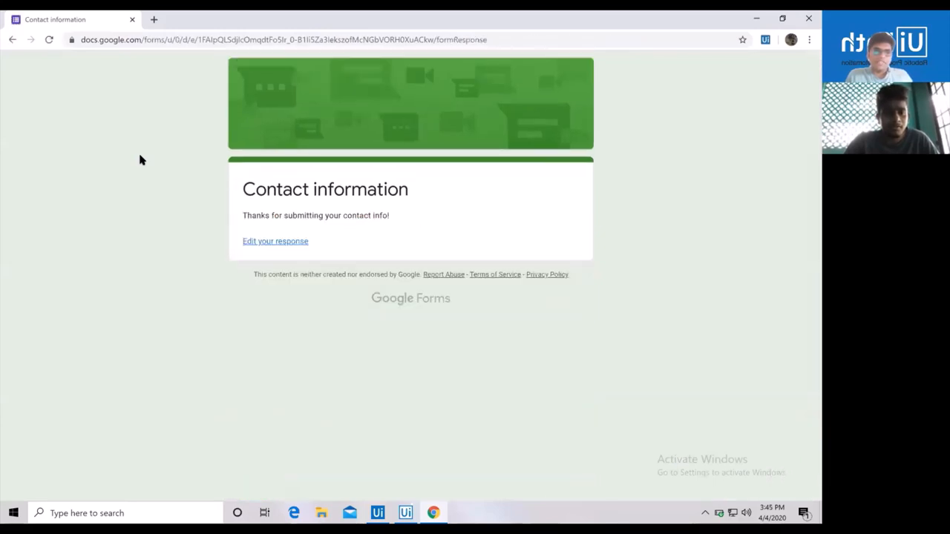
{"action": "left_click", "coordinate": [405, 511]}
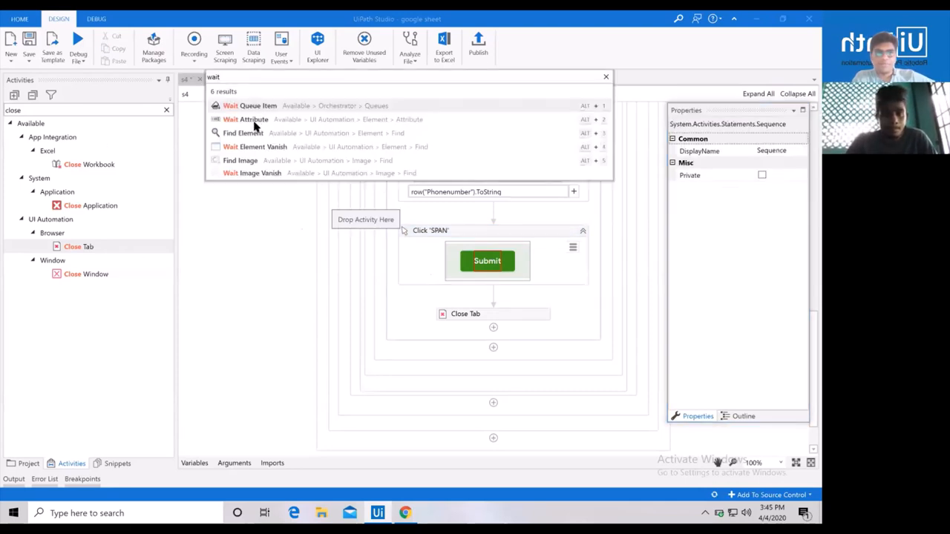
- Search the activities panel for 'on ele' to find On Element Appear
{"action": "type", "text": "on ele"}
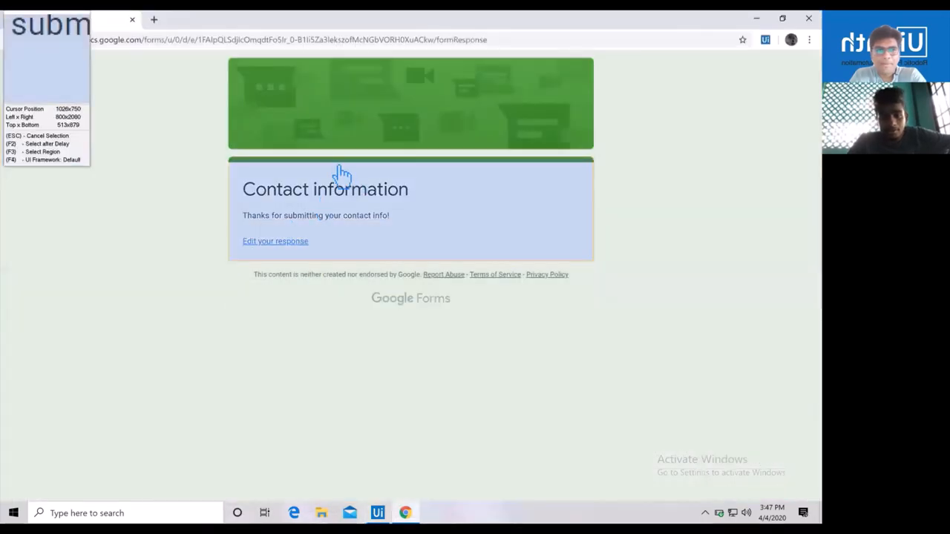
{"action": "mouse_move", "coordinate": [286, 243]}
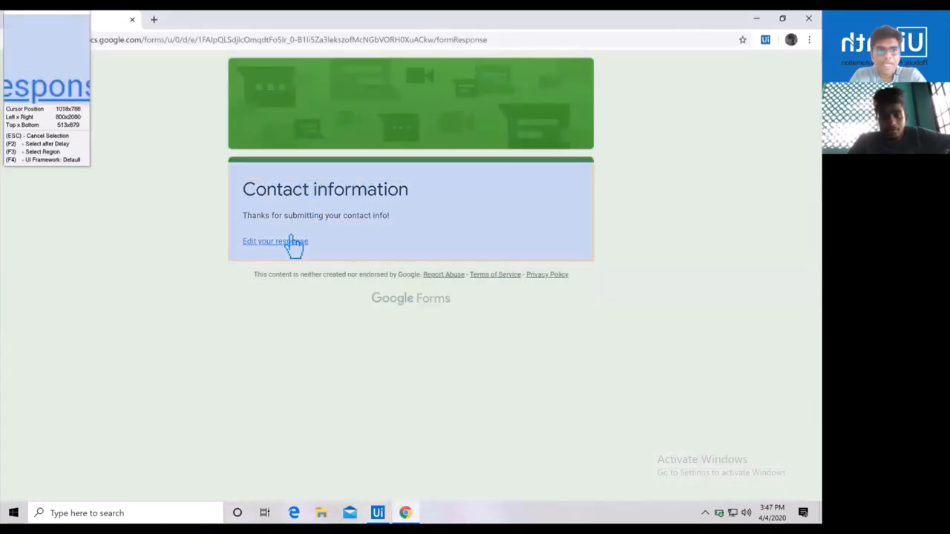
{"action": "mouse_move", "coordinate": [308, 237]}
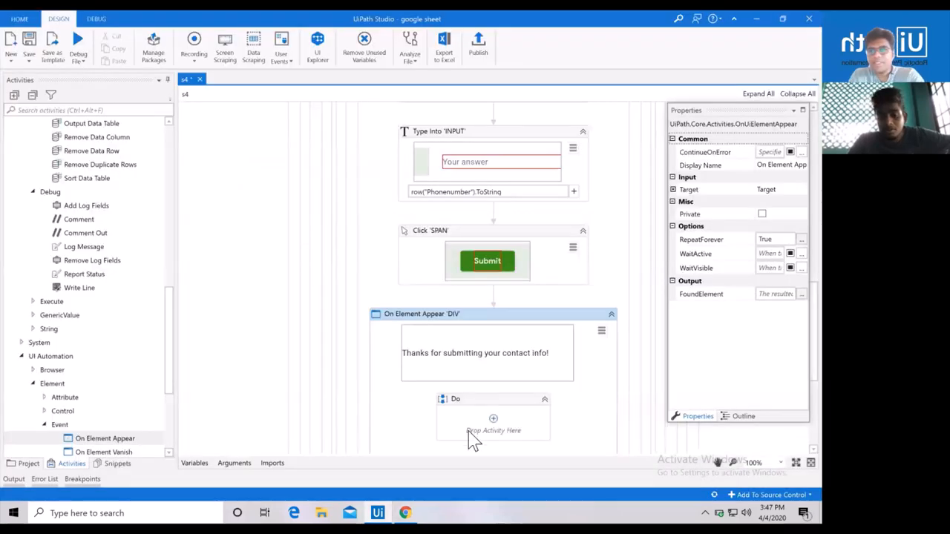
{"action": "mouse_move", "coordinate": [443, 442]}
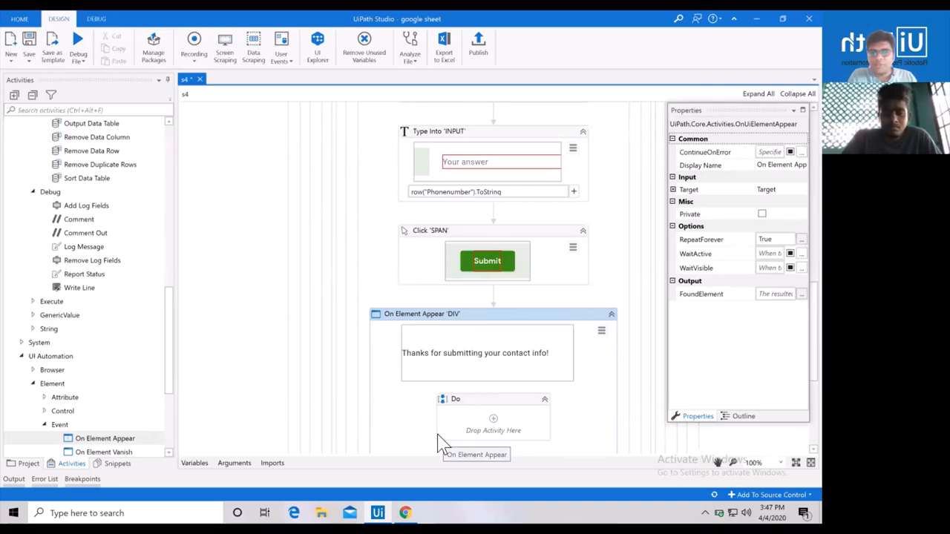
- Change On Element Appear's RepeatForever from True to False in the Expression Editor
{"action": "left_click", "coordinate": [800, 239]}
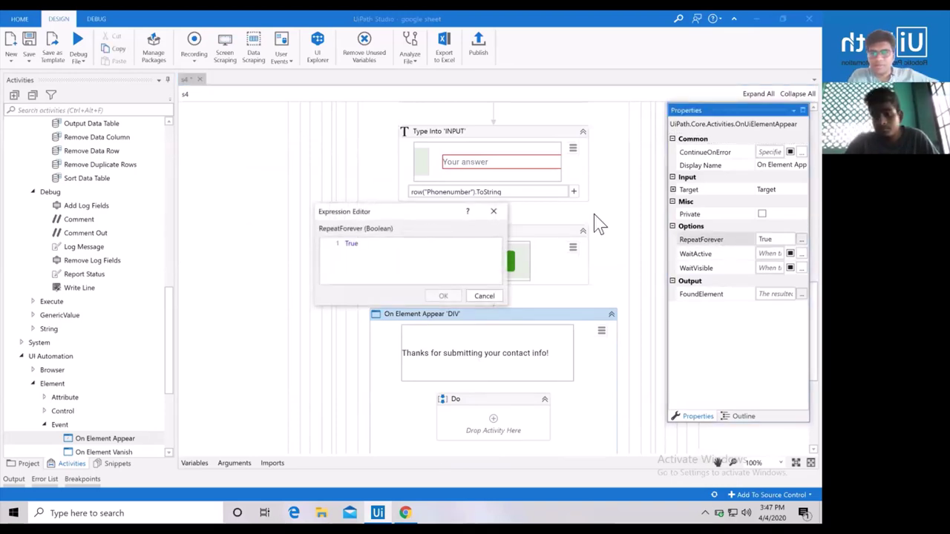
{"action": "left_click", "coordinate": [362, 245]}
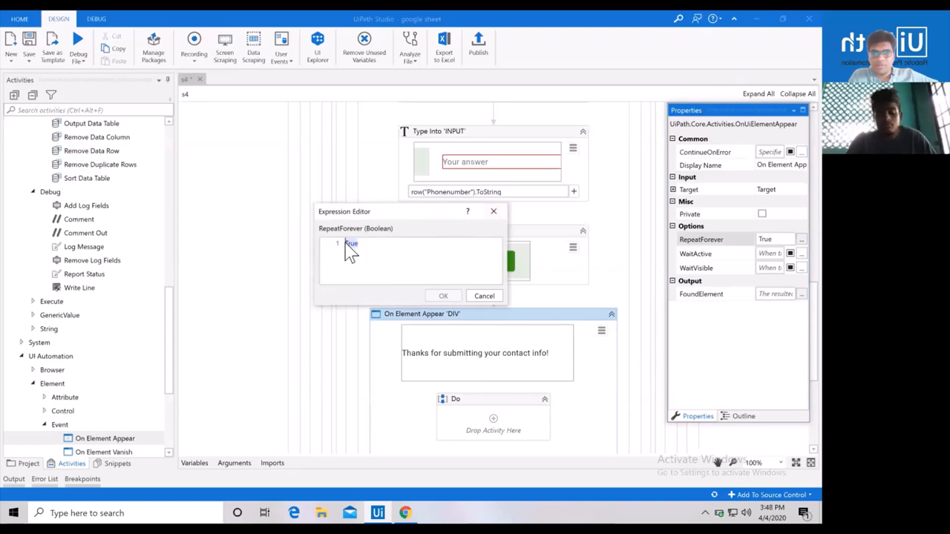
{"action": "type", "text": "False"}
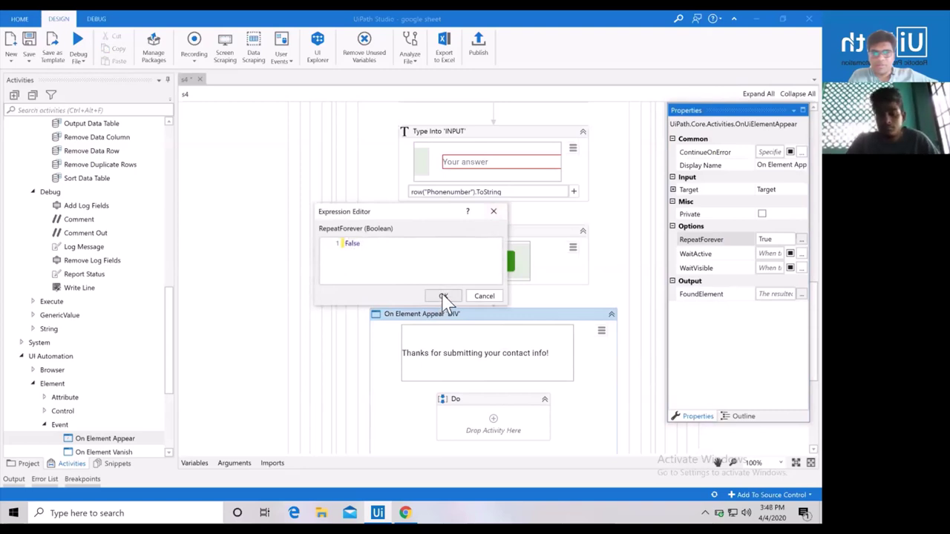
{"action": "left_click", "coordinate": [442, 295]}
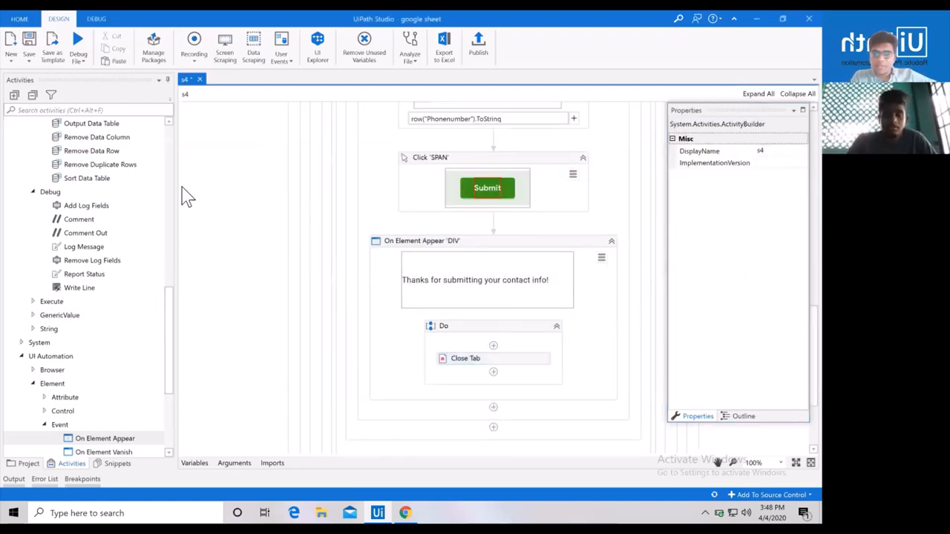
{"action": "mouse_move", "coordinate": [212, 278]}
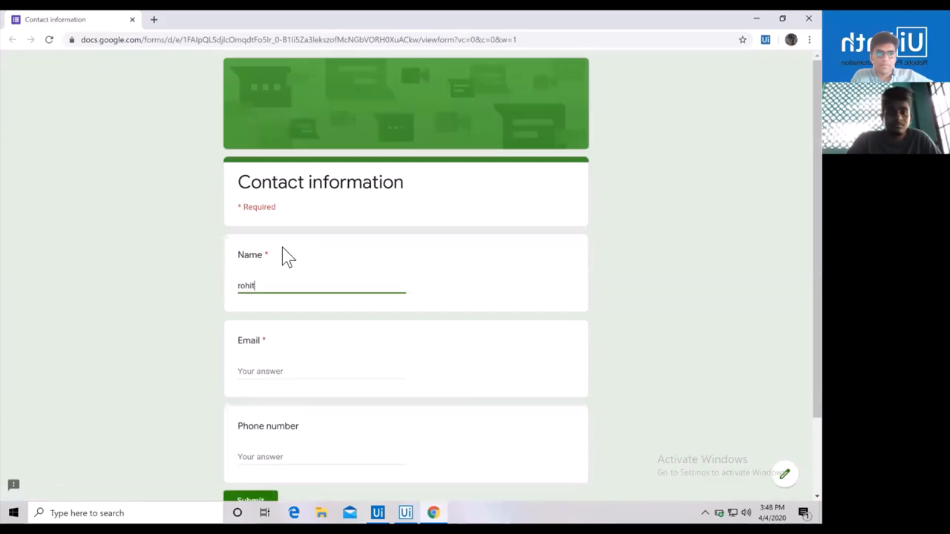
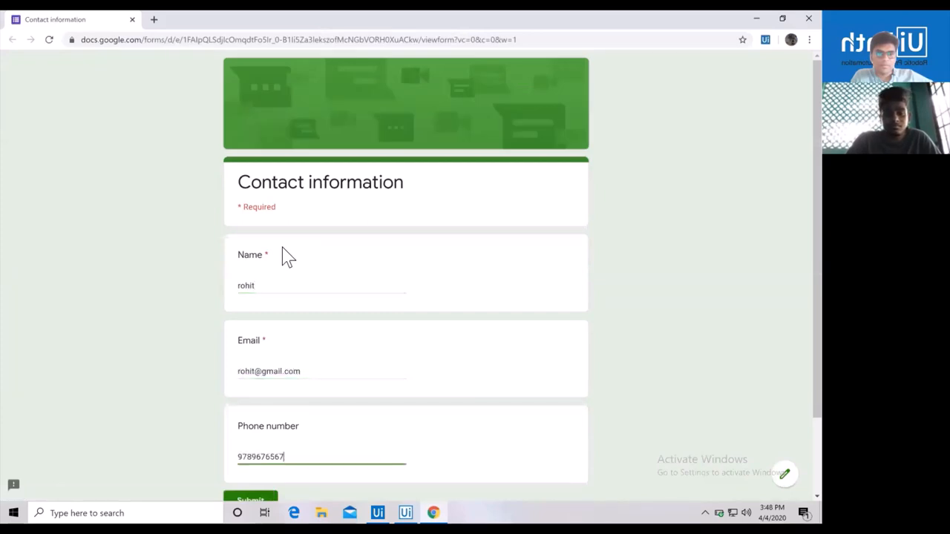
{"action": "left_click", "coordinate": [250, 494]}
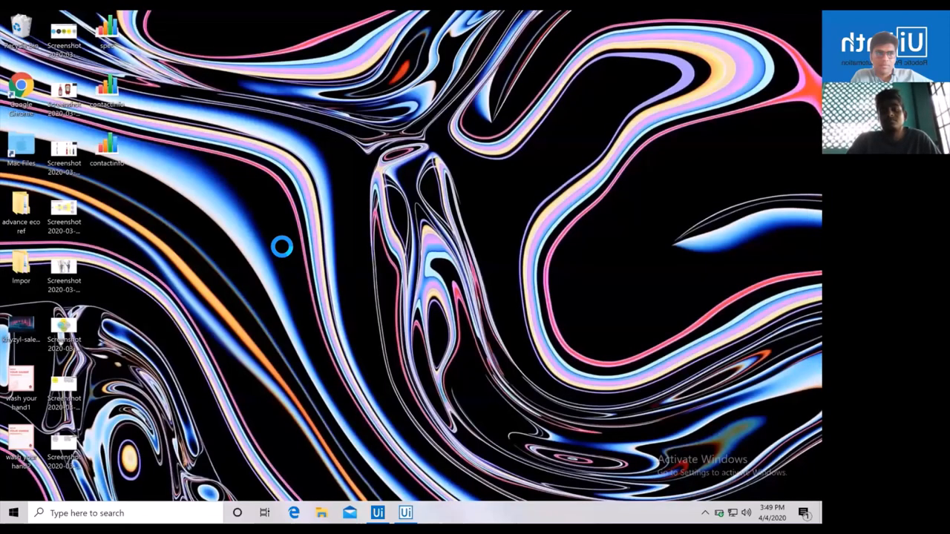
{"action": "left_click", "coordinate": [433, 513]}
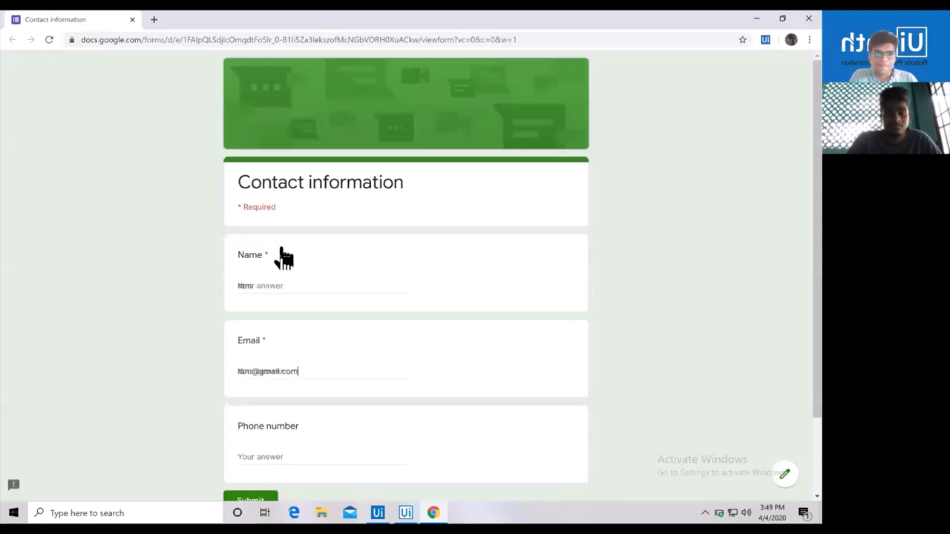
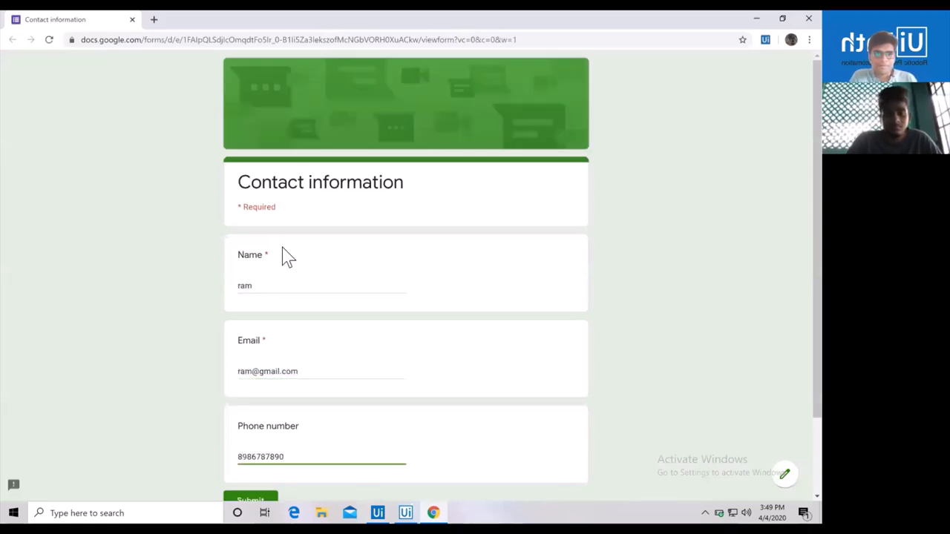
{"action": "left_click", "coordinate": [250, 496]}
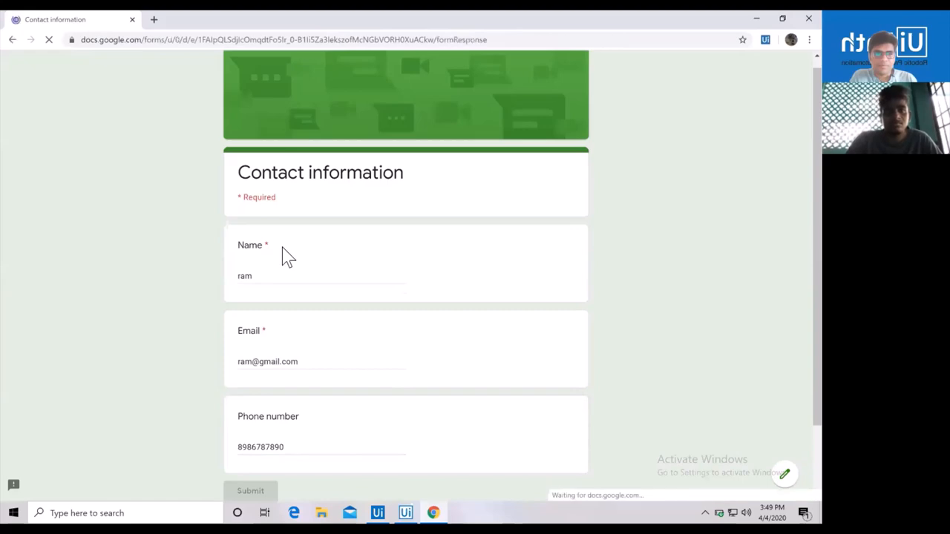
{"action": "left_click", "coordinate": [251, 490]}
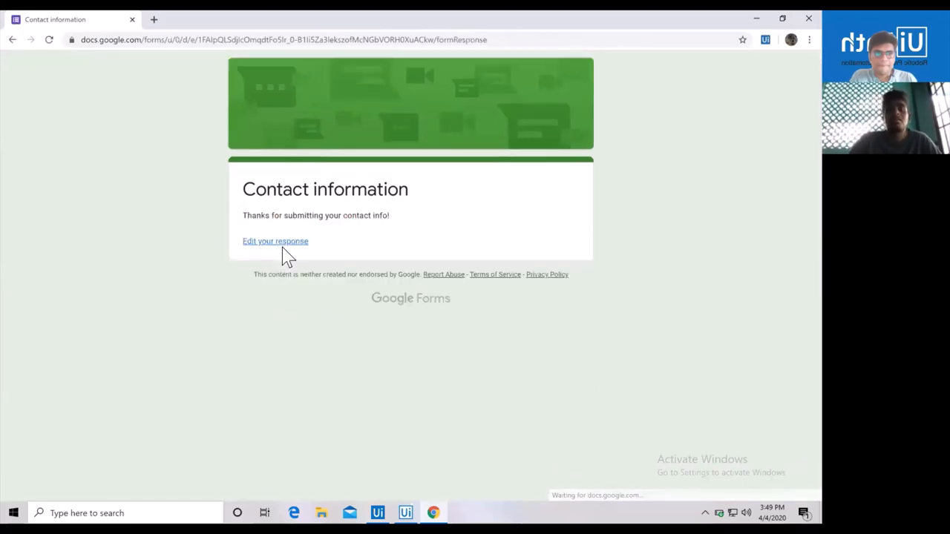
{"action": "left_click", "coordinate": [275, 241]}
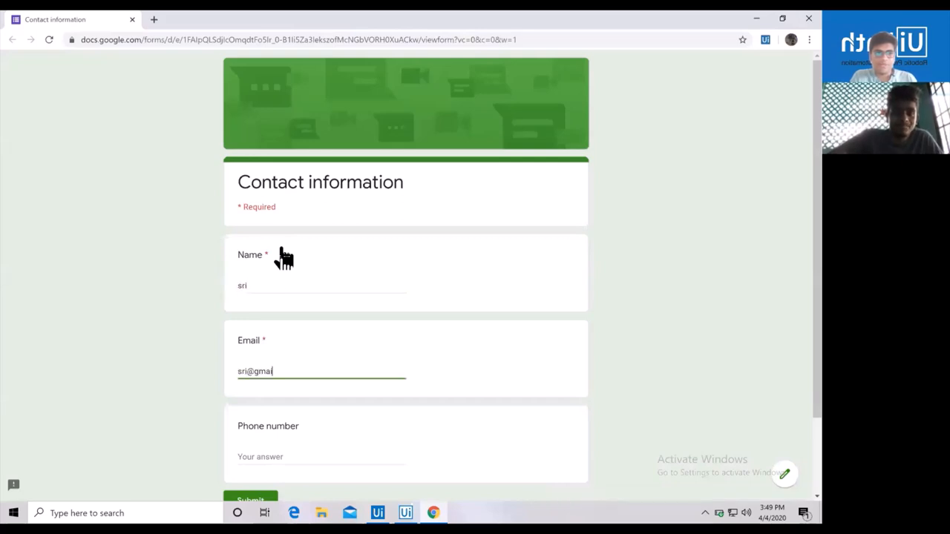
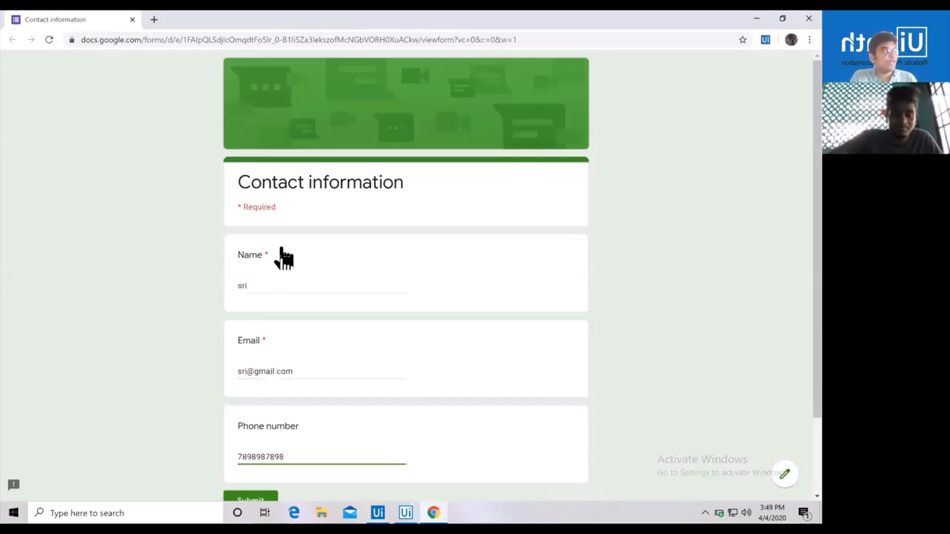
{"action": "left_click", "coordinate": [250, 497]}
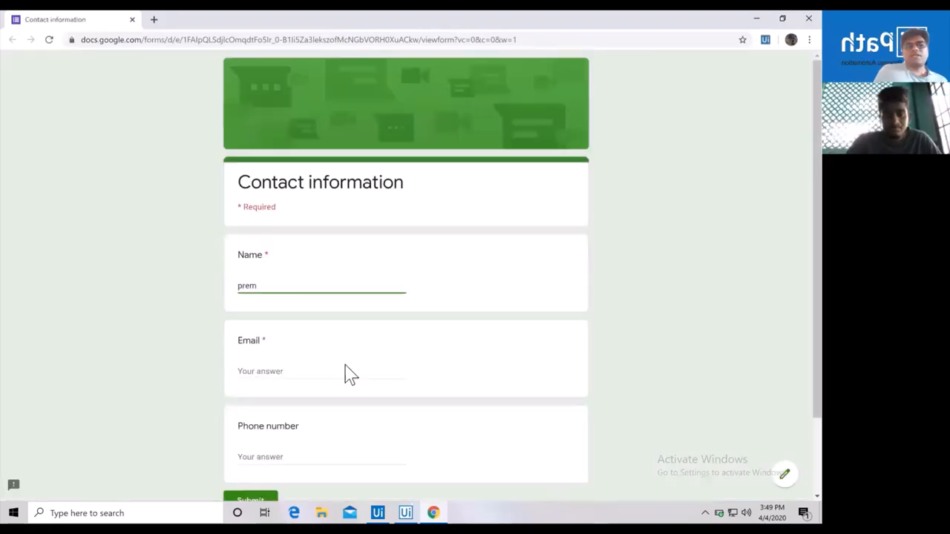
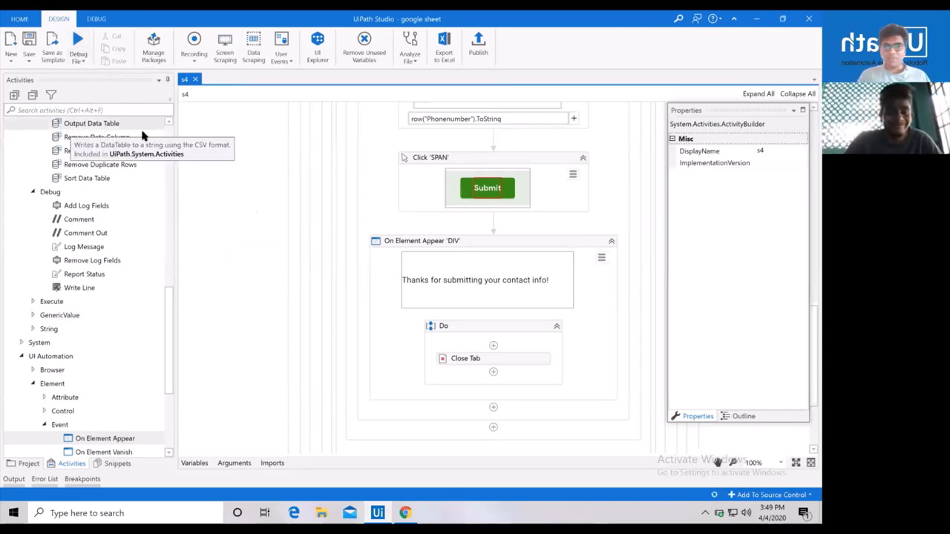
{"action": "mouse_move", "coordinate": [172, 144]}
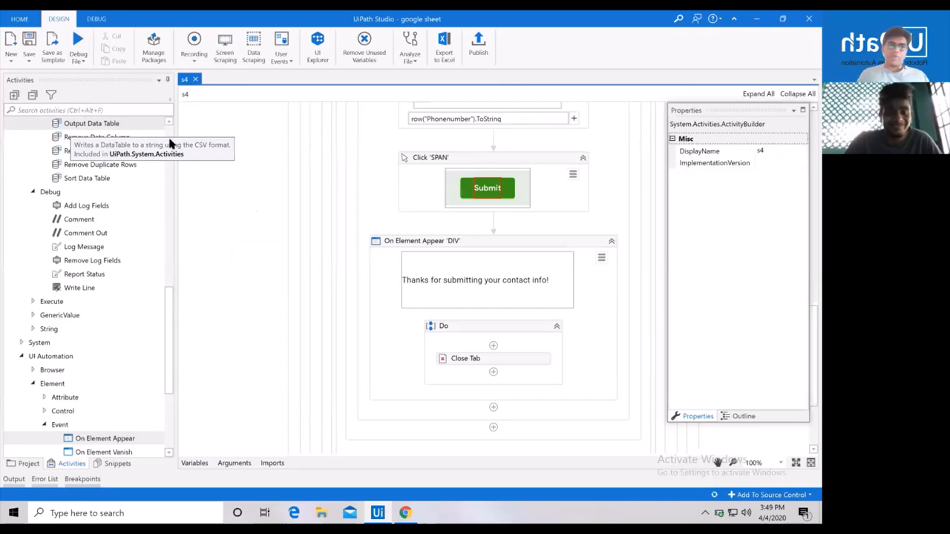
{"action": "mouse_move", "coordinate": [226, 289]}
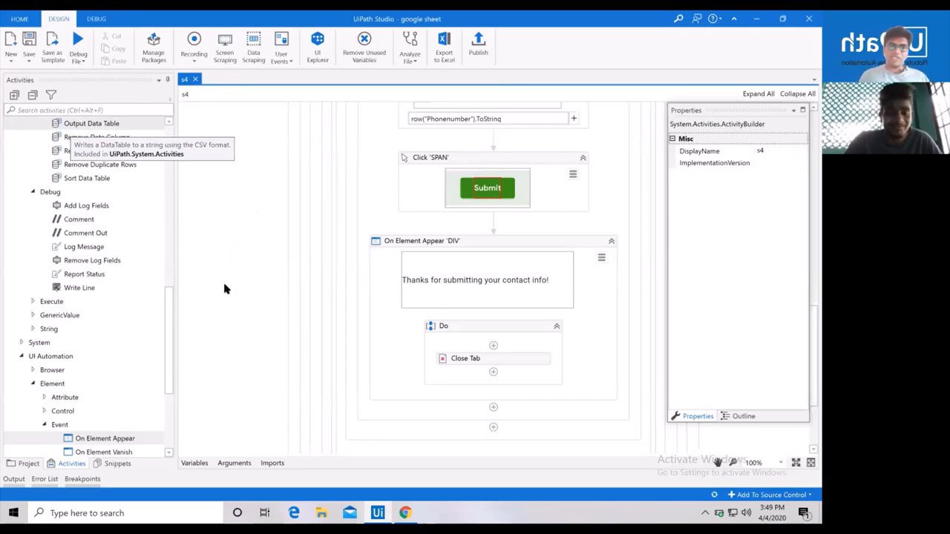
{"action": "mouse_move", "coordinate": [275, 235]}
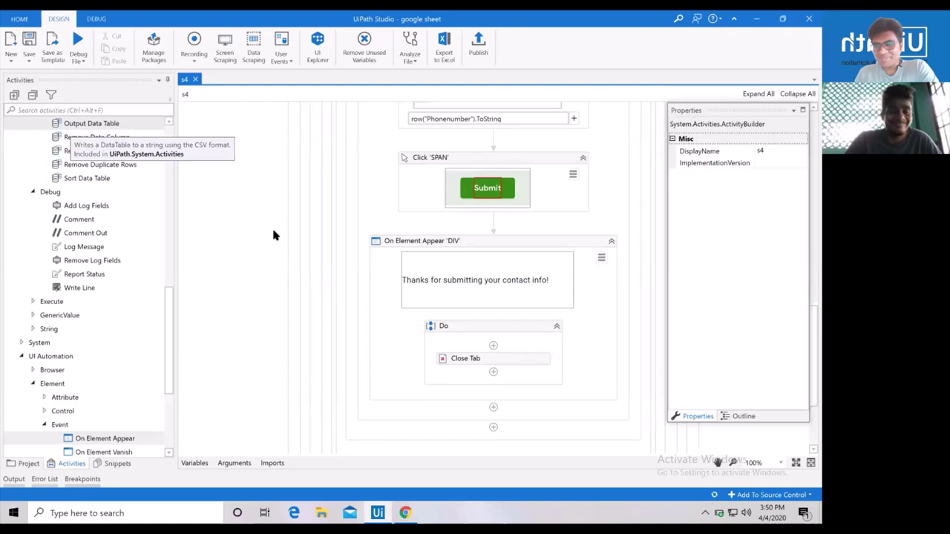
{"action": "mouse_move", "coordinate": [200, 161]}
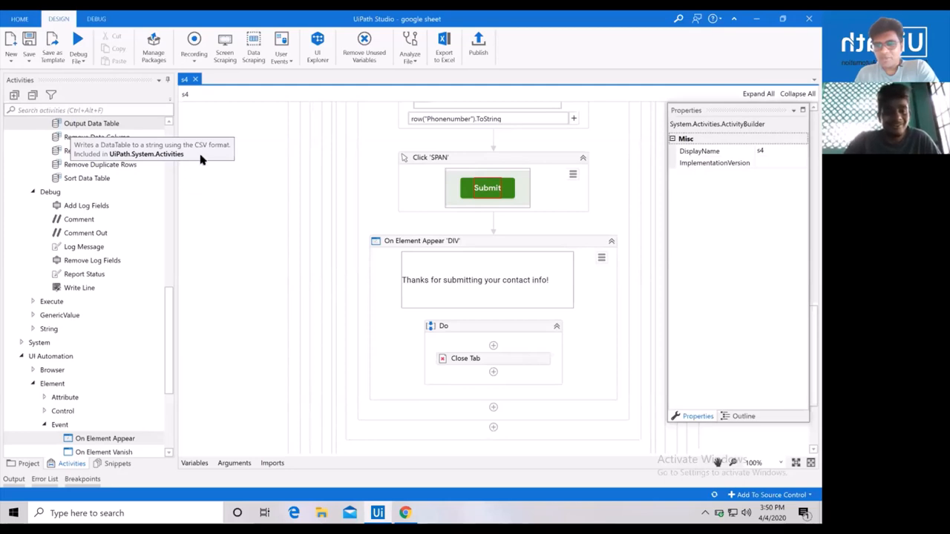
{"action": "mouse_move", "coordinate": [294, 303]}
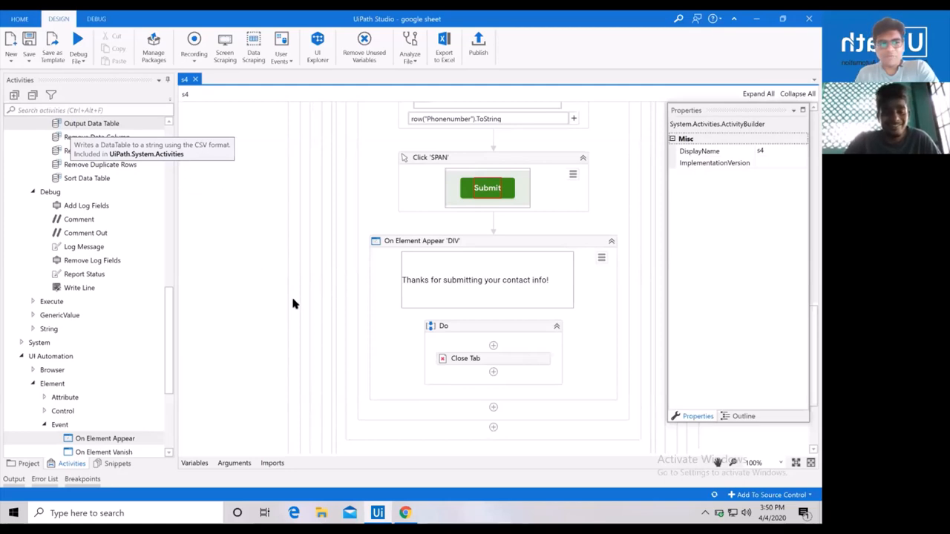